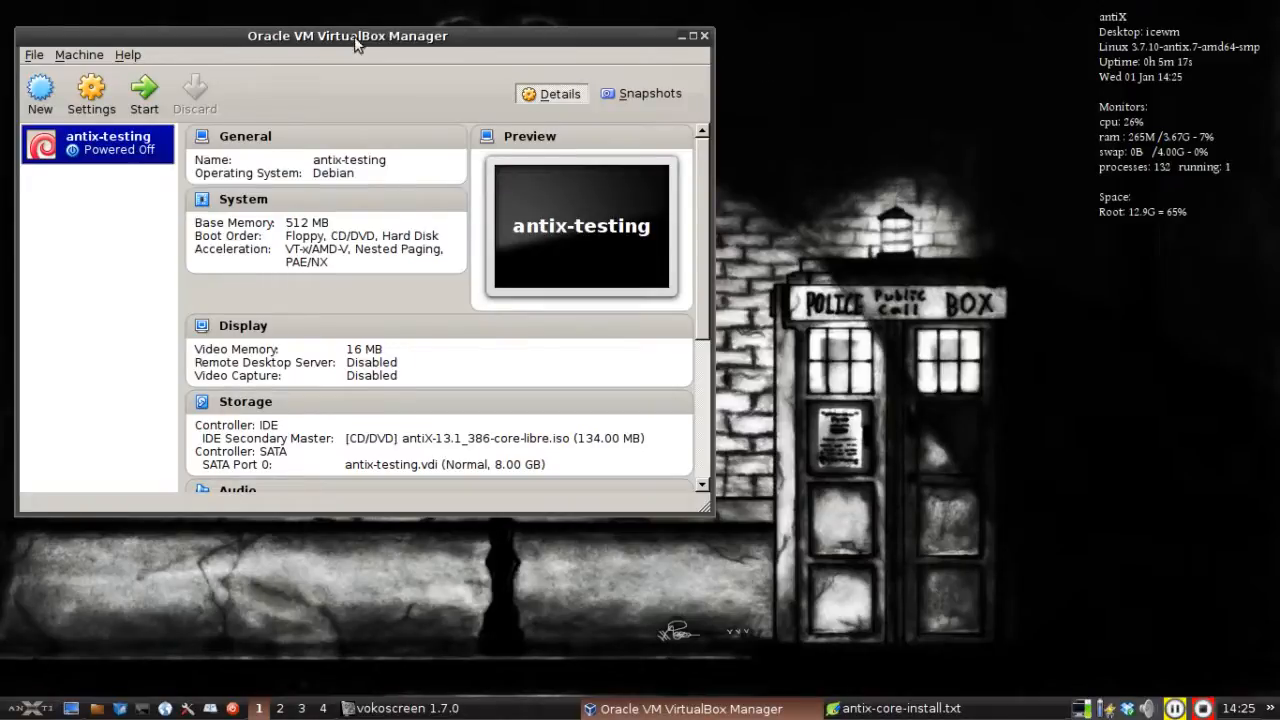
Step: Start the antix-testing VM, accept the audio warning and boot the default antiX-13.1 live entry
{"action": "left_click_drag", "start_coordinate": [348, 36], "coordinate": [524, 68]}
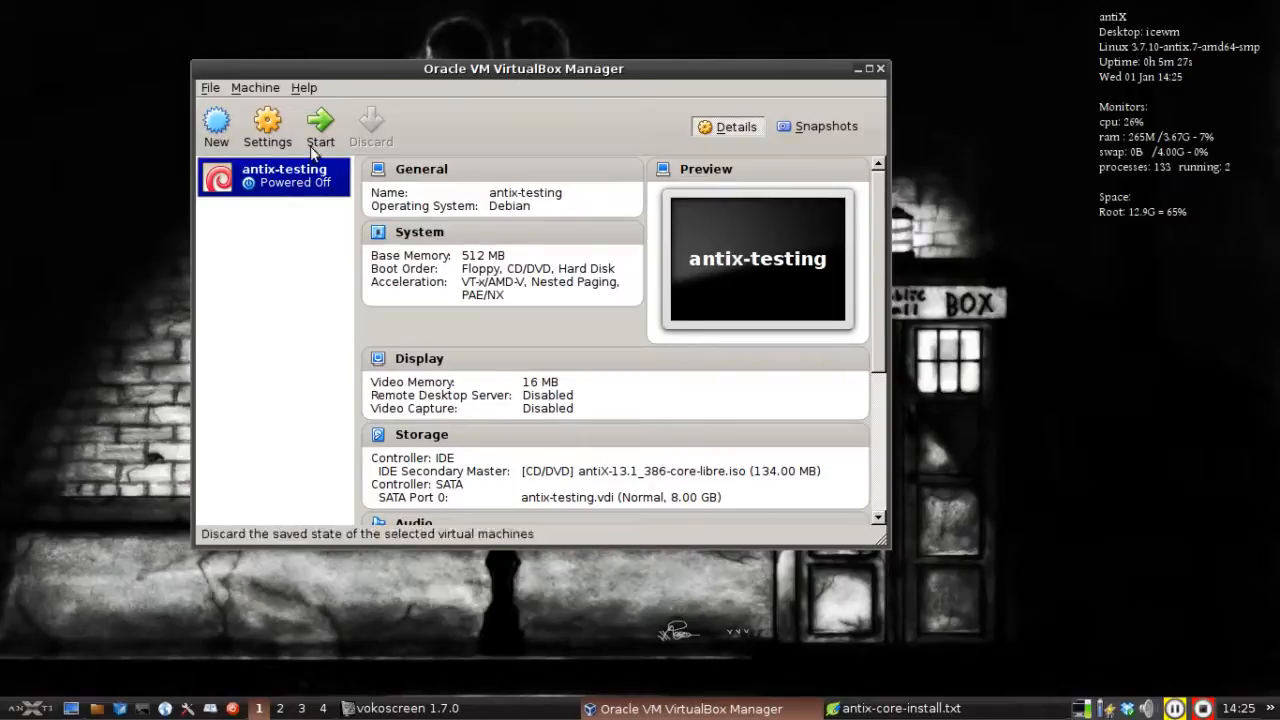
{"action": "mouse_move", "coordinate": [100, 296]}
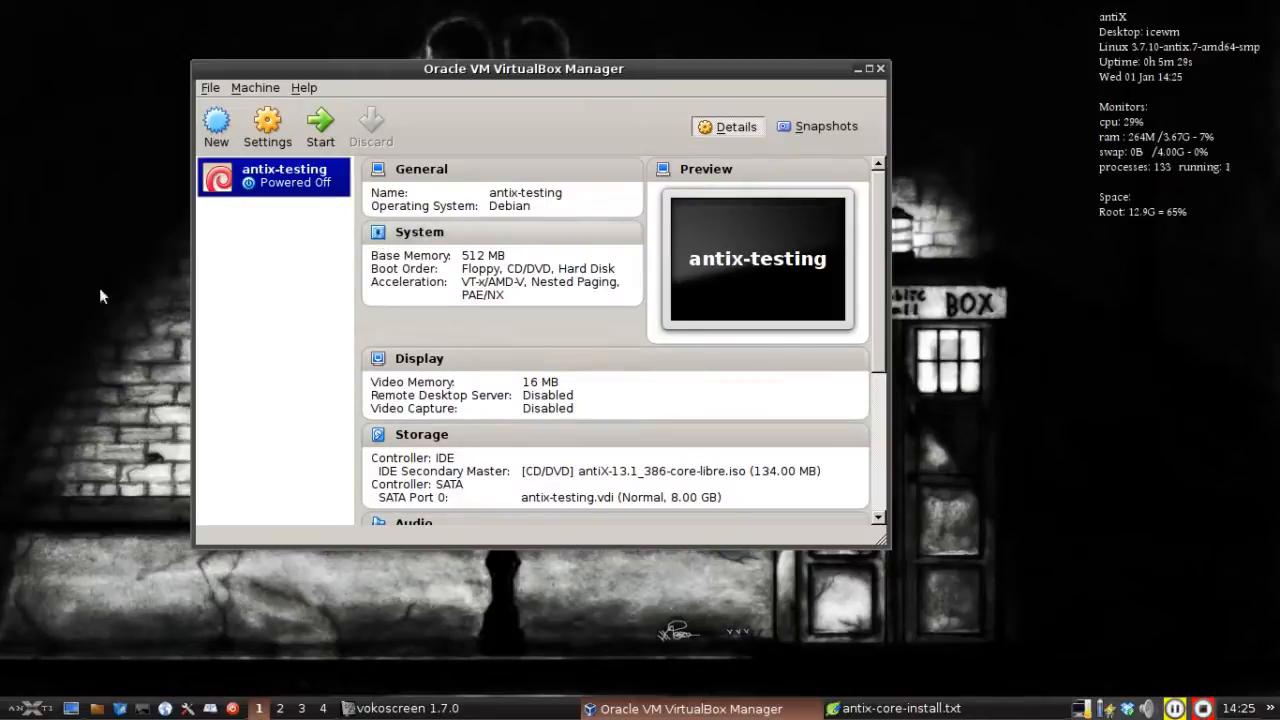
{"action": "mouse_move", "coordinate": [518, 456]}
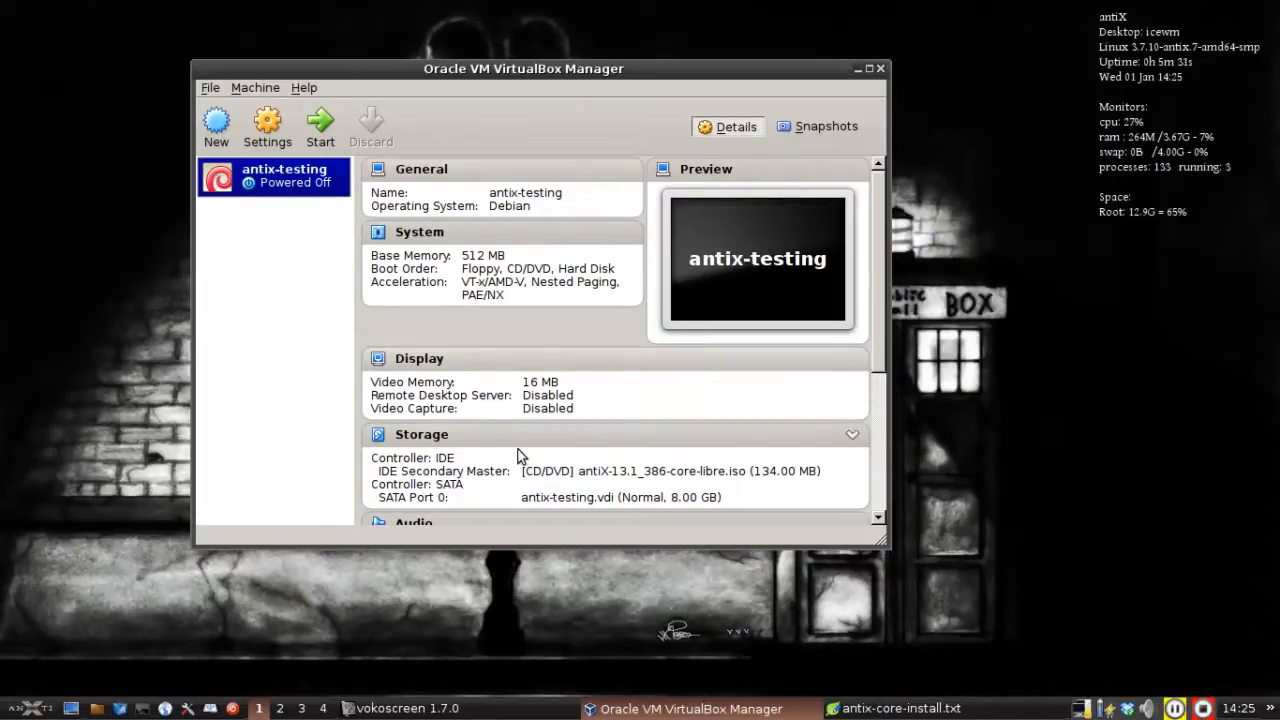
{"action": "mouse_move", "coordinate": [596, 486]}
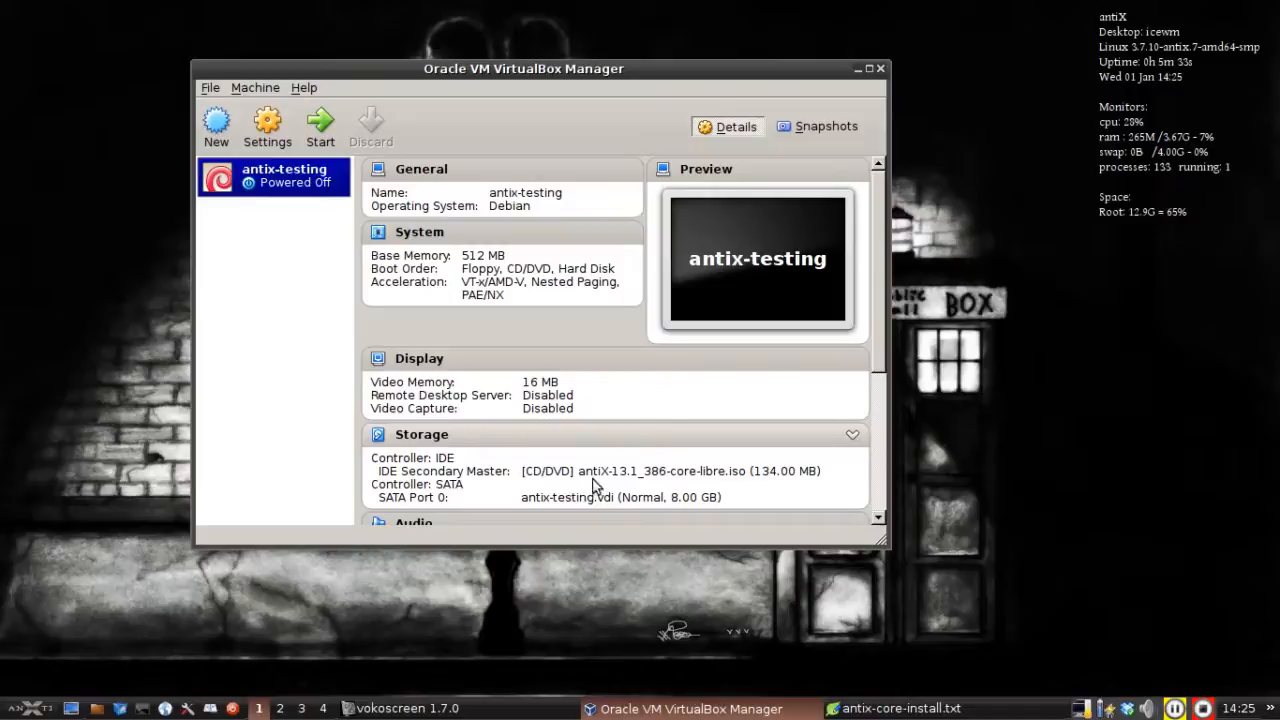
{"action": "mouse_move", "coordinate": [658, 484]}
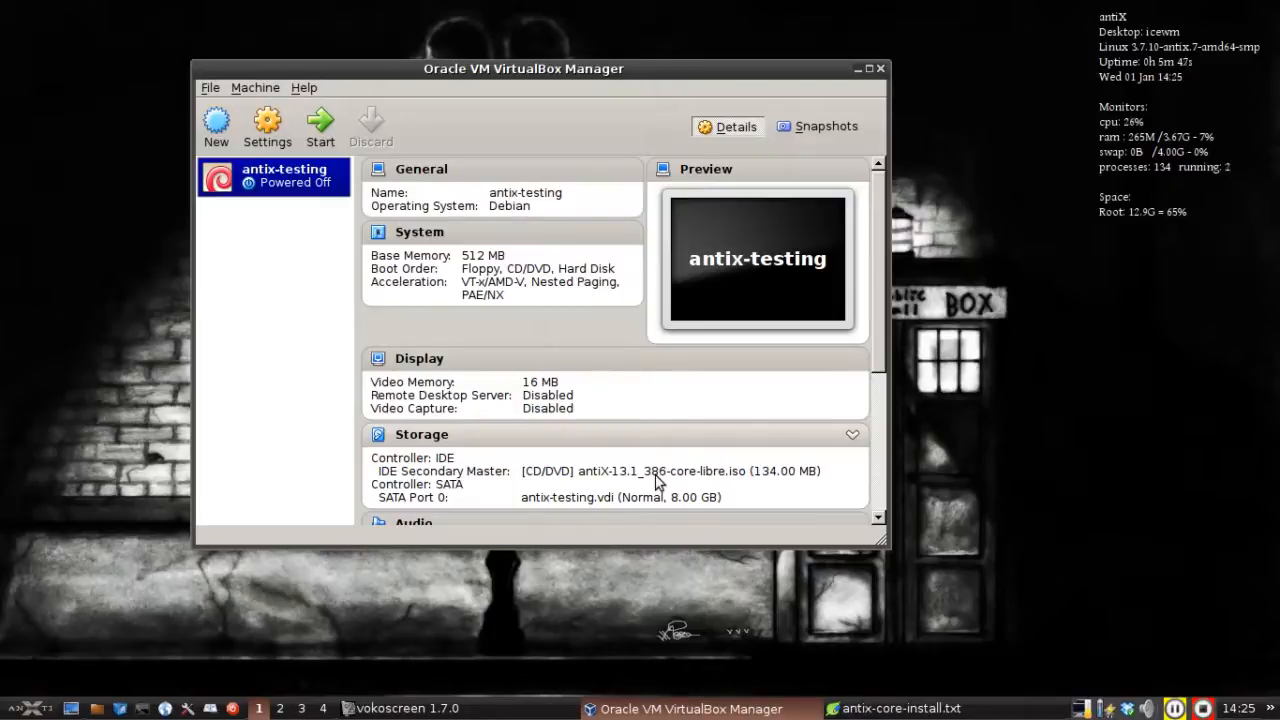
{"action": "mouse_move", "coordinate": [268, 124]}
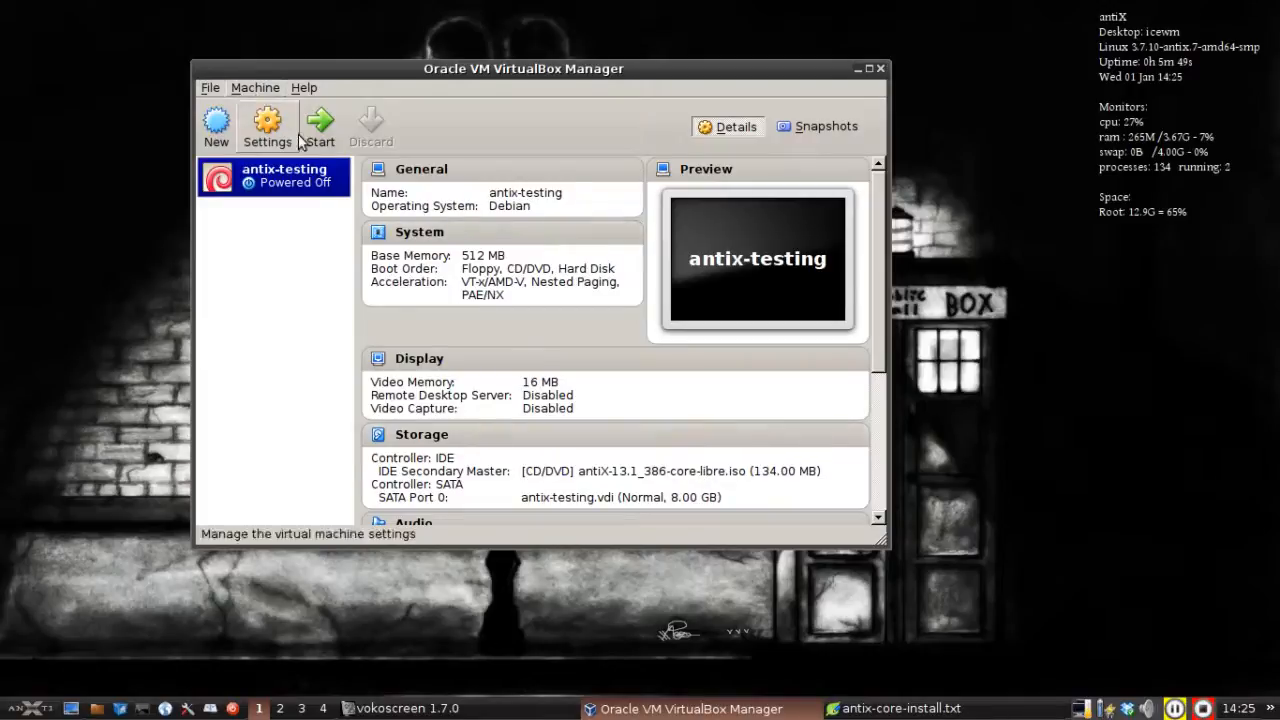
{"action": "mouse_move", "coordinate": [320, 120]}
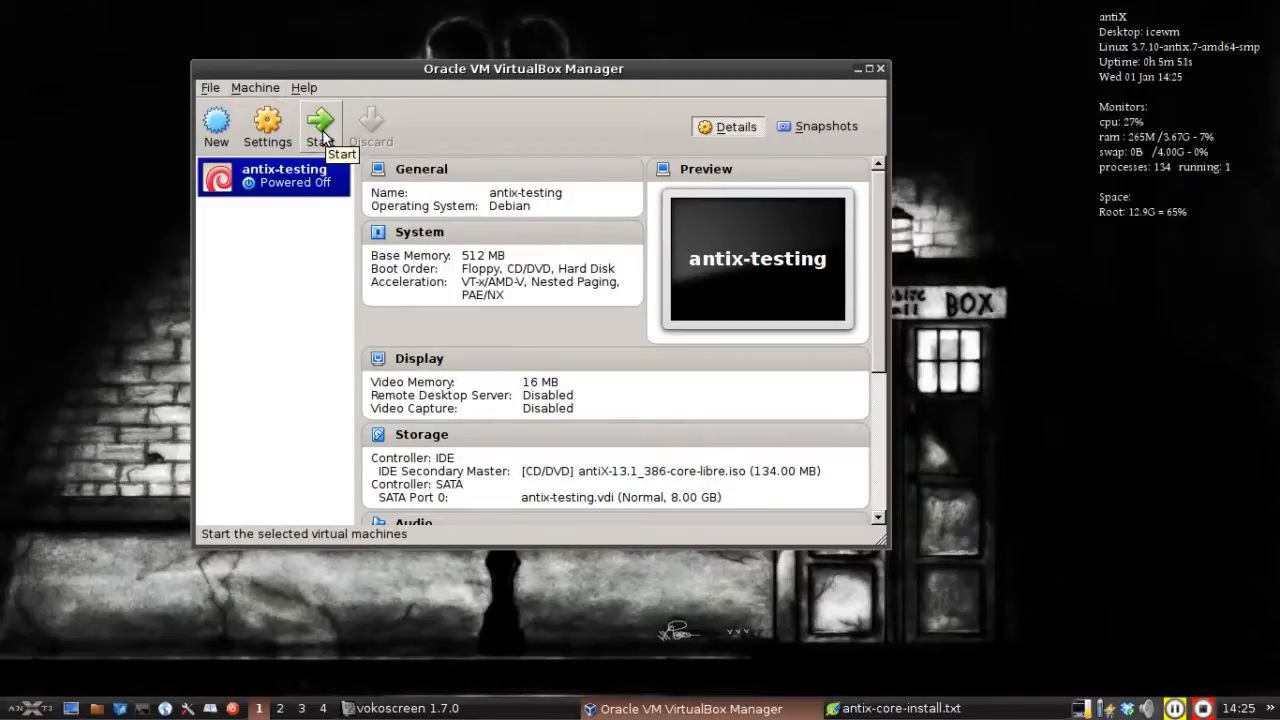
{"action": "left_click", "coordinate": [320, 120]}
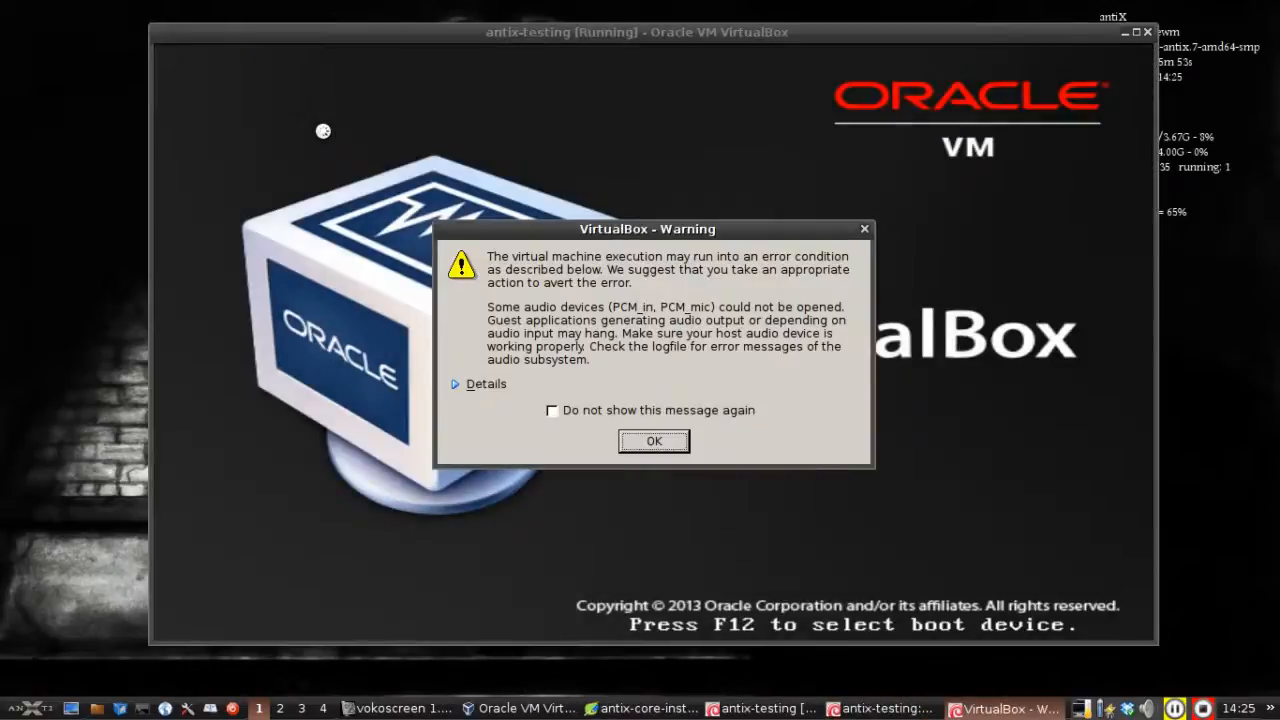
{"action": "left_click", "coordinate": [654, 442]}
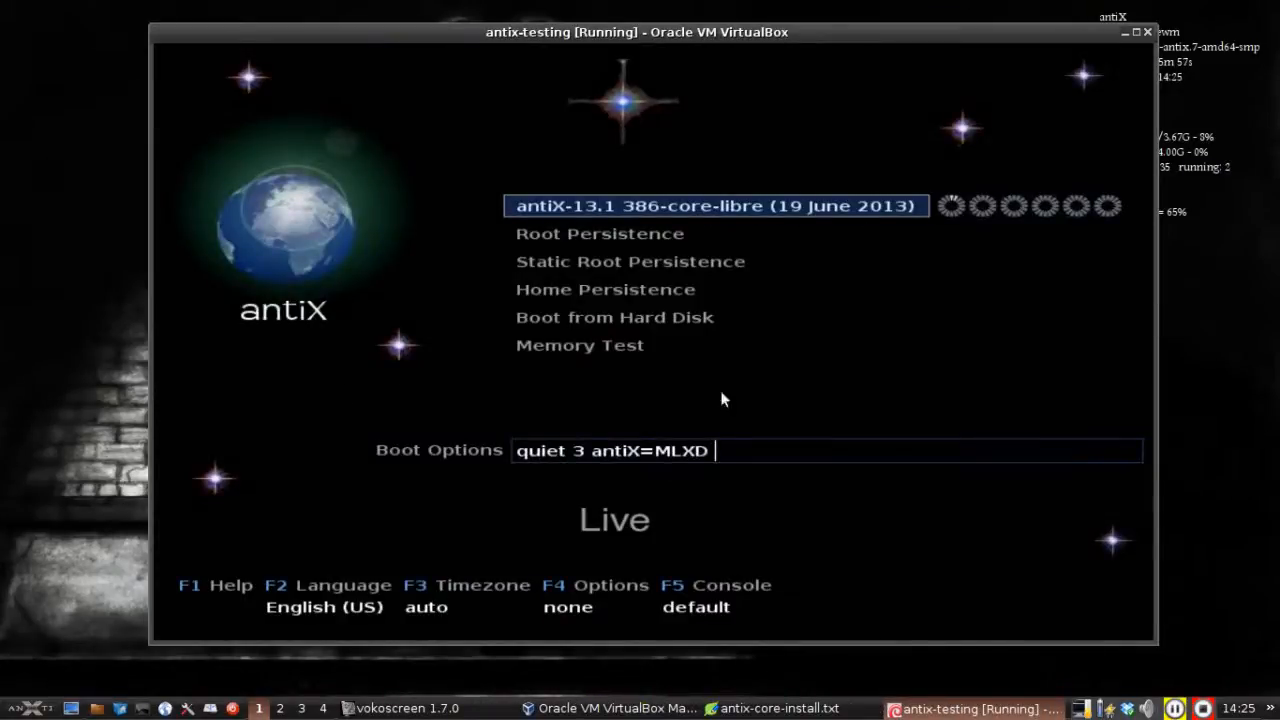
{"action": "mouse_move", "coordinate": [410, 350]}
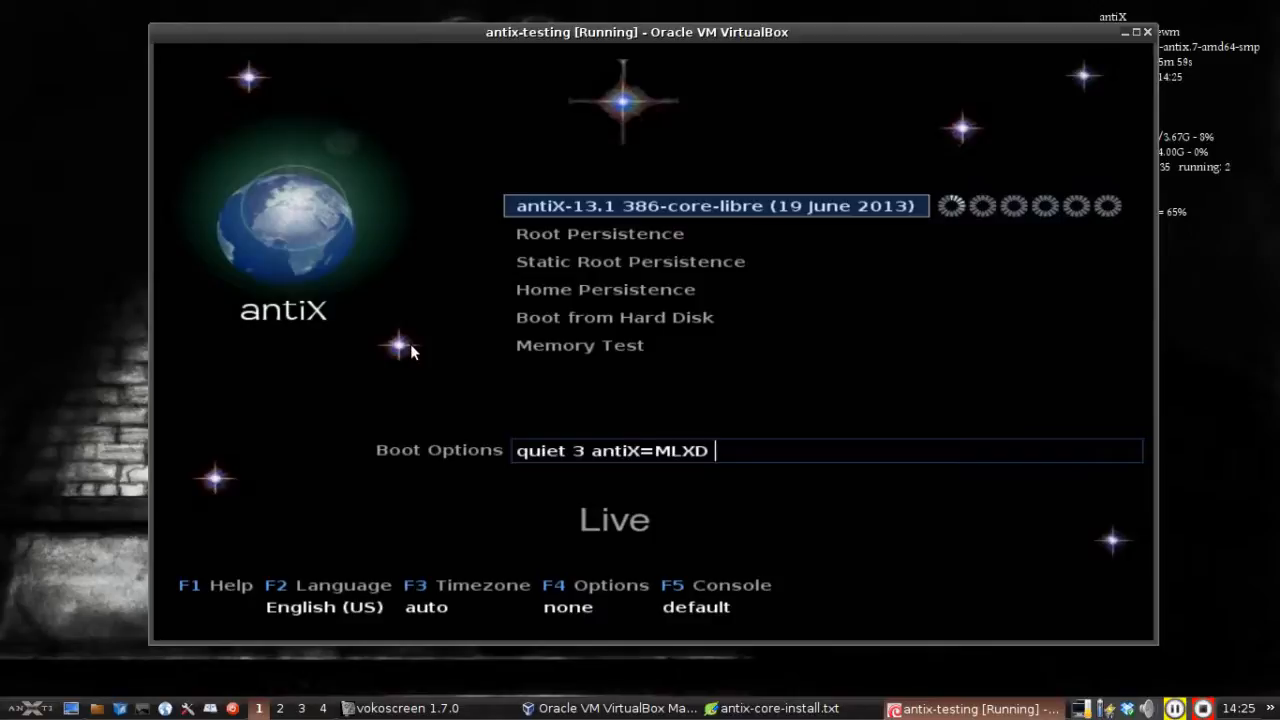
{"action": "key", "text": "Return"}
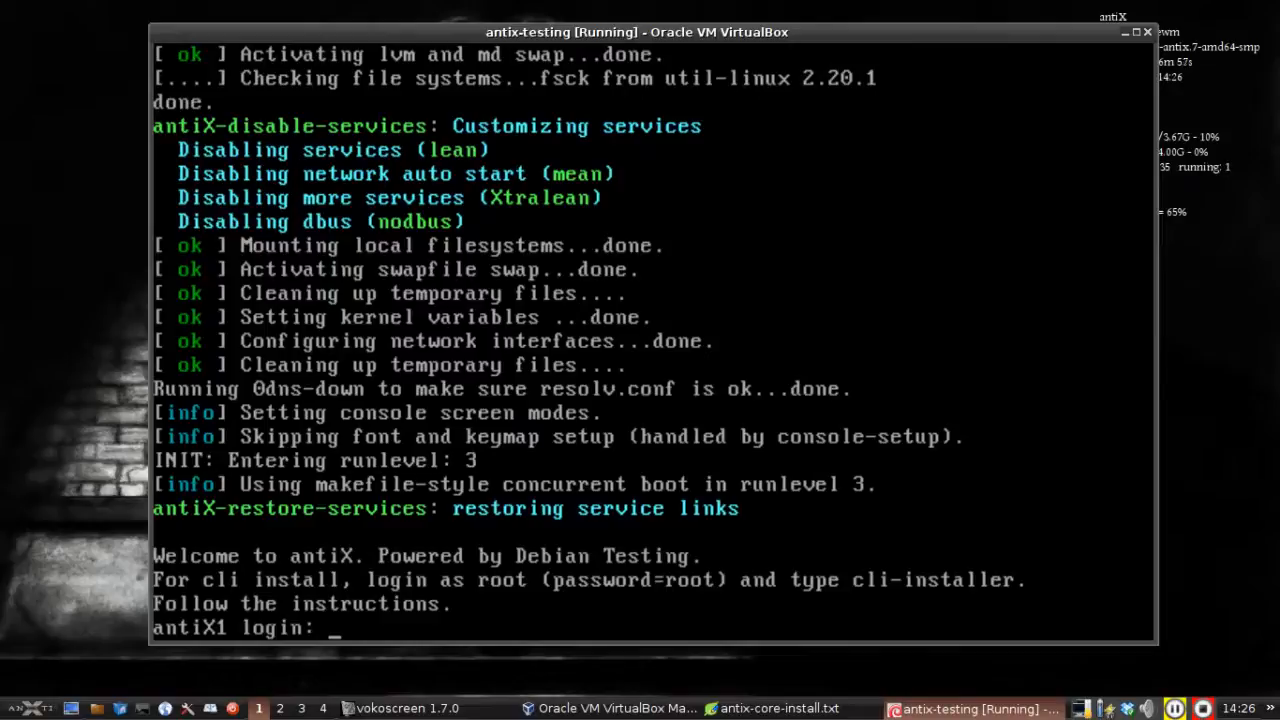
{"action": "type", "text": "ro"}
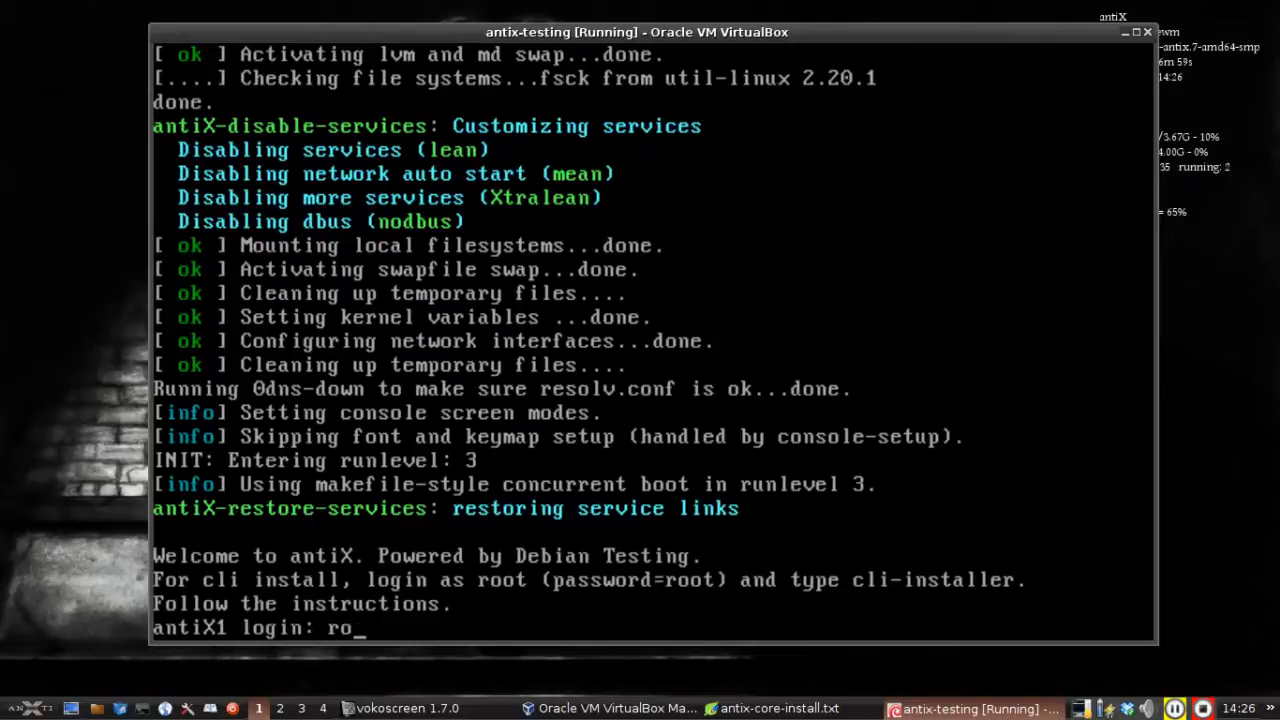
{"action": "key", "text": "Return"}
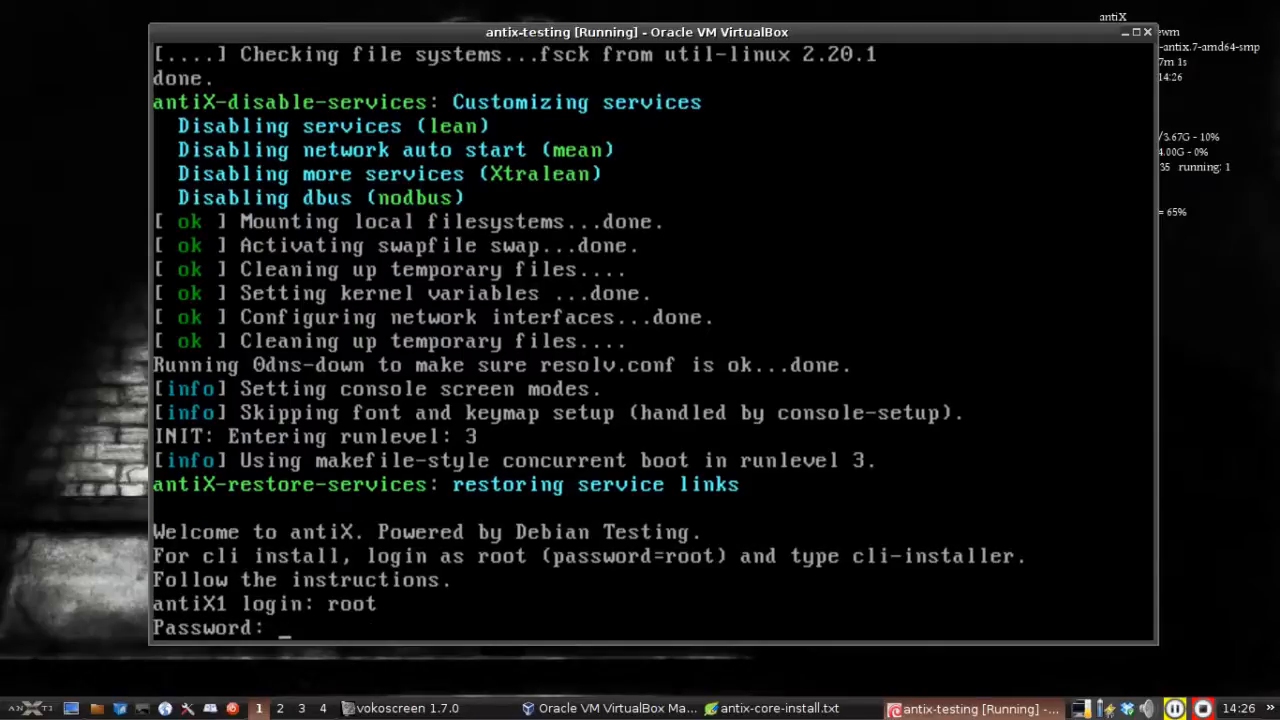
{"action": "key", "text": "Return"}
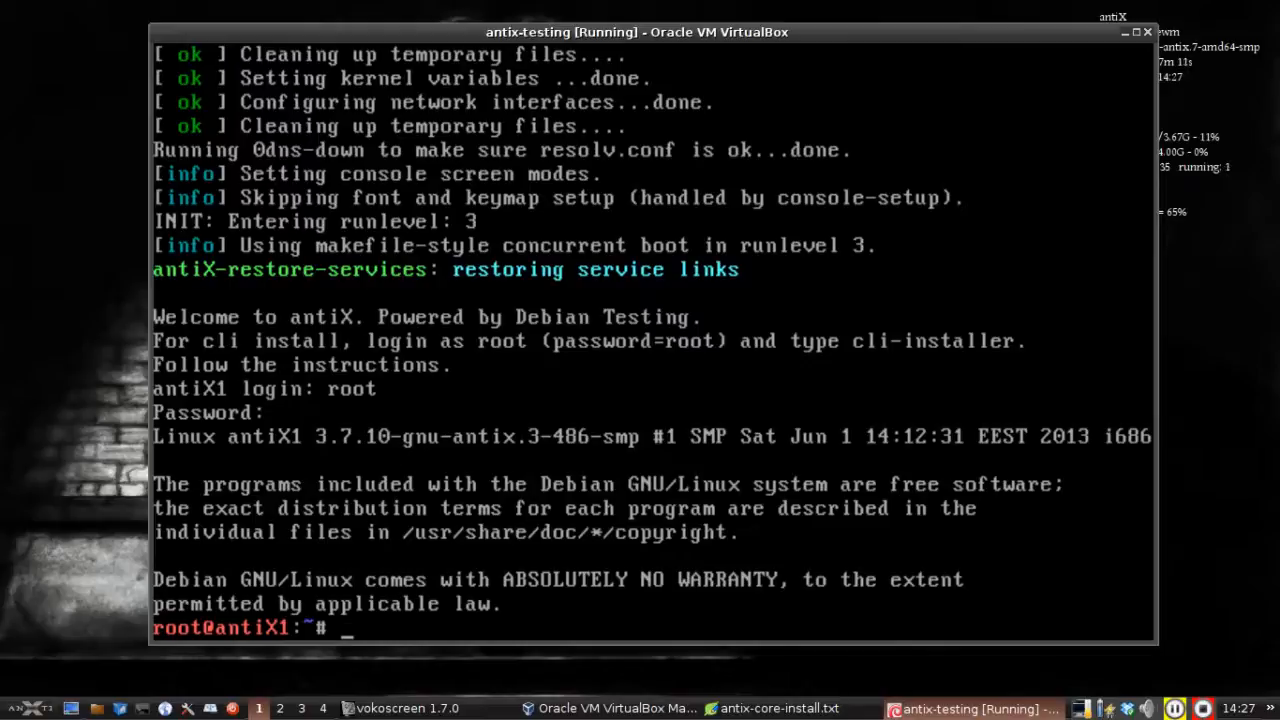
{"action": "type", "text": "cli-instal"}
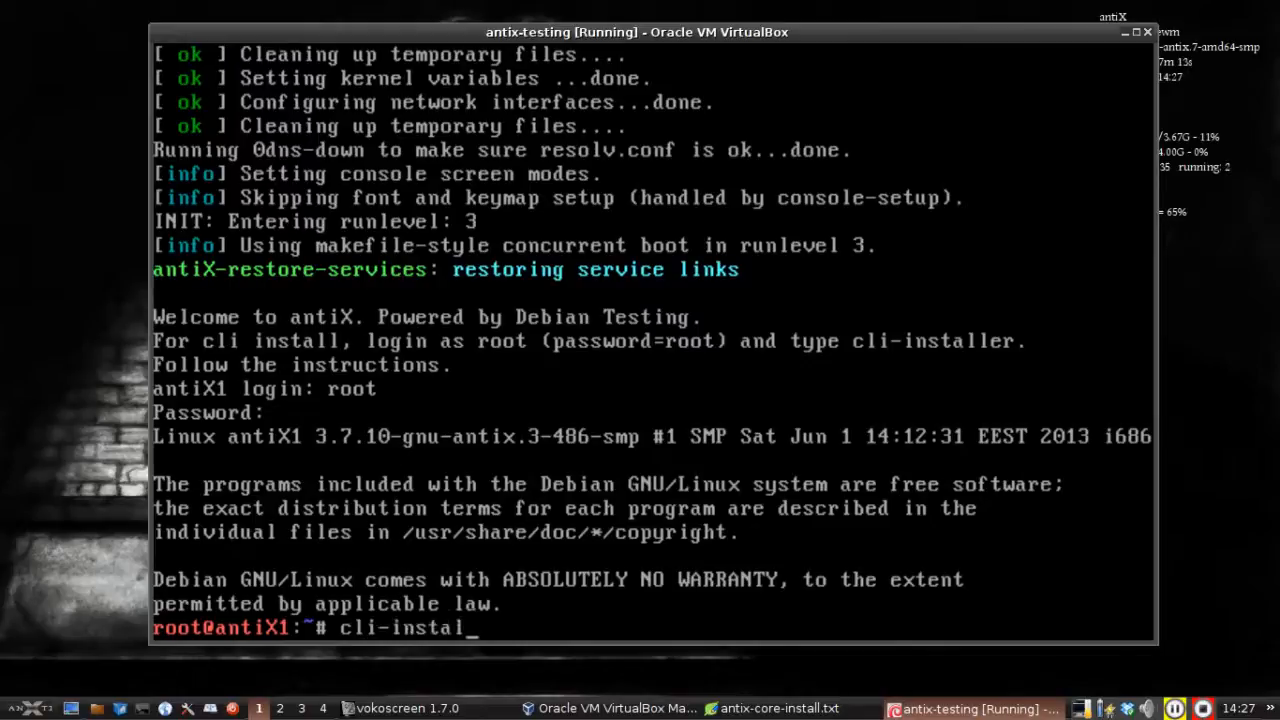
{"action": "key", "text": "Return"}
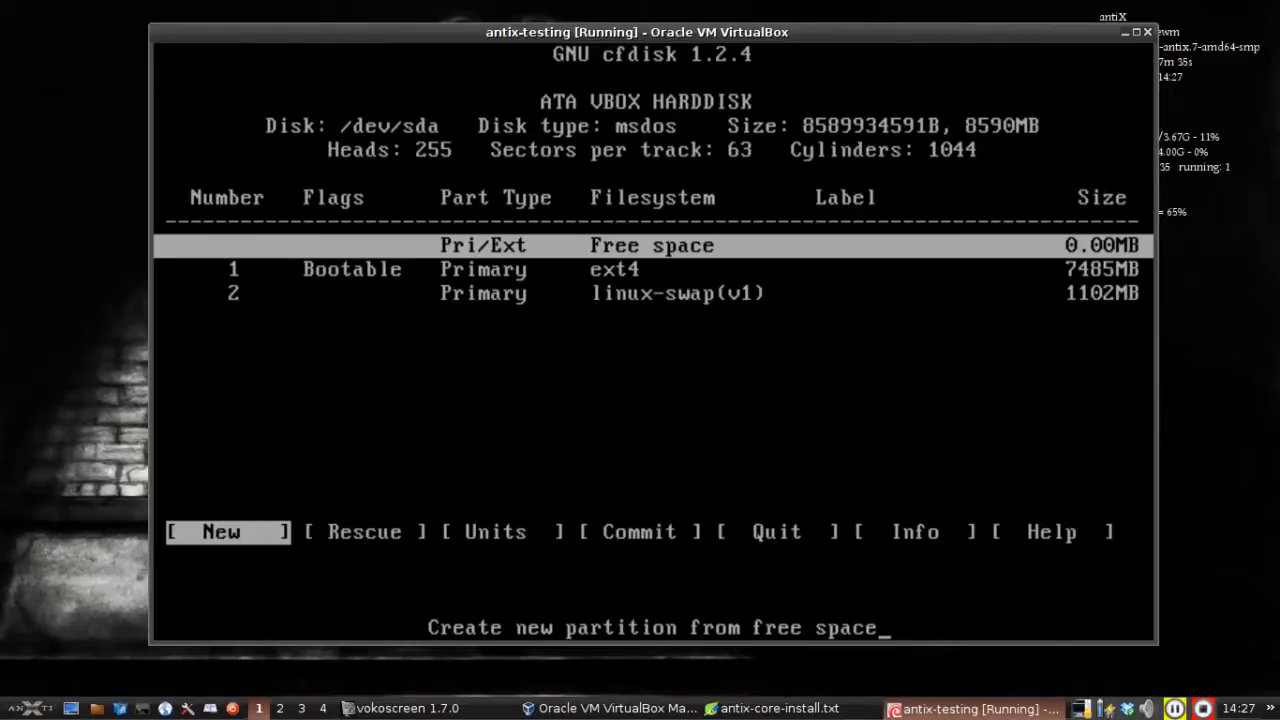
Step: Quit cfdisk leaving the ext4 sda1 and swap partitions unchanged
{"action": "key", "text": "Down"}
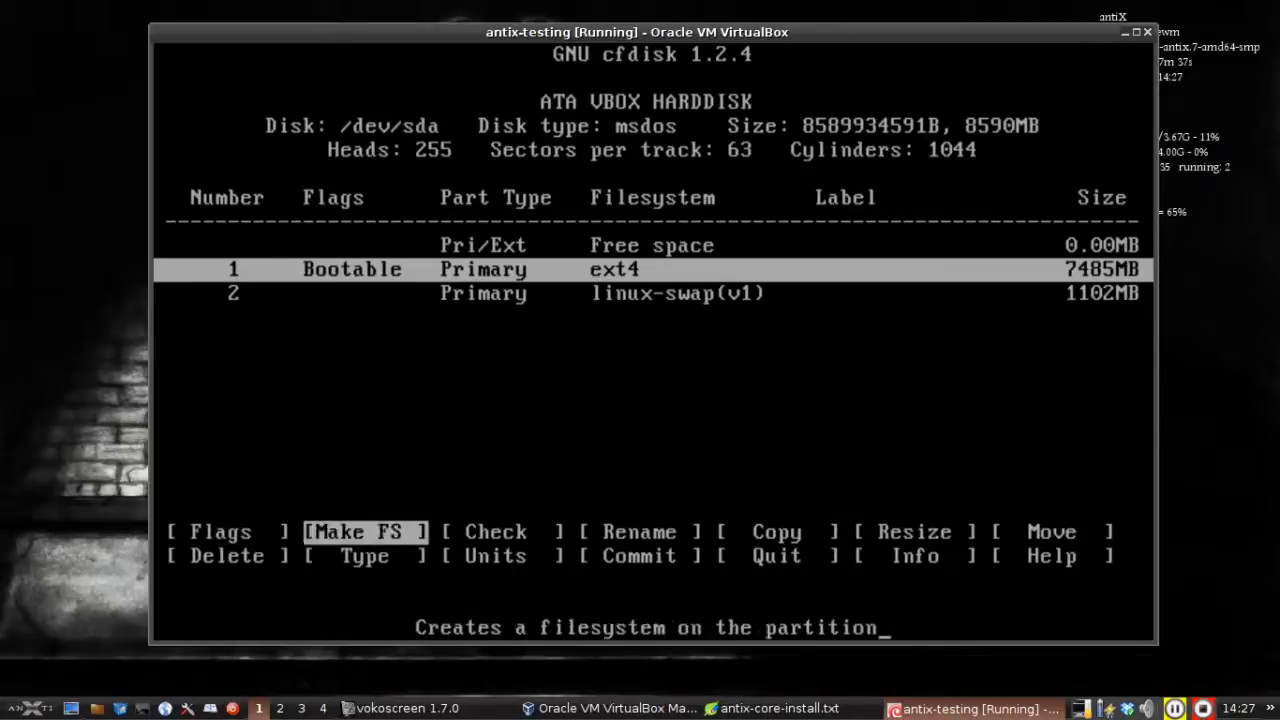
{"action": "key", "text": "Right"}
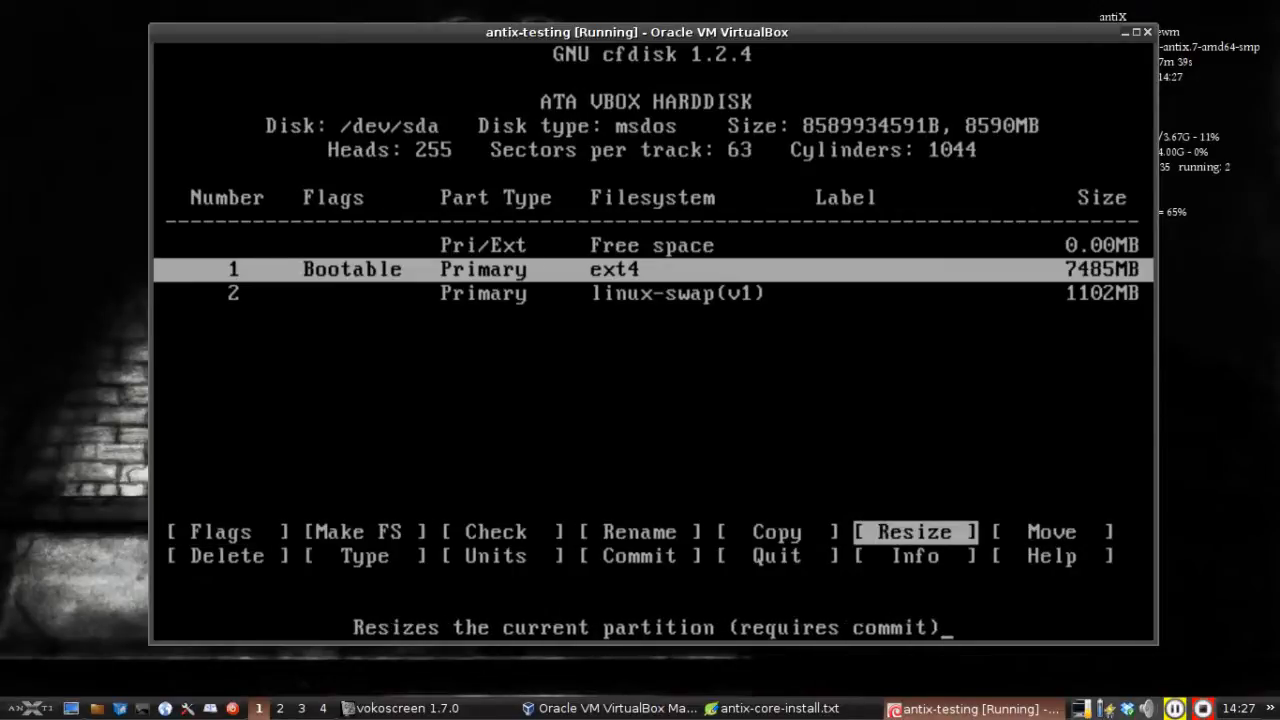
{"action": "key", "text": "Left"}
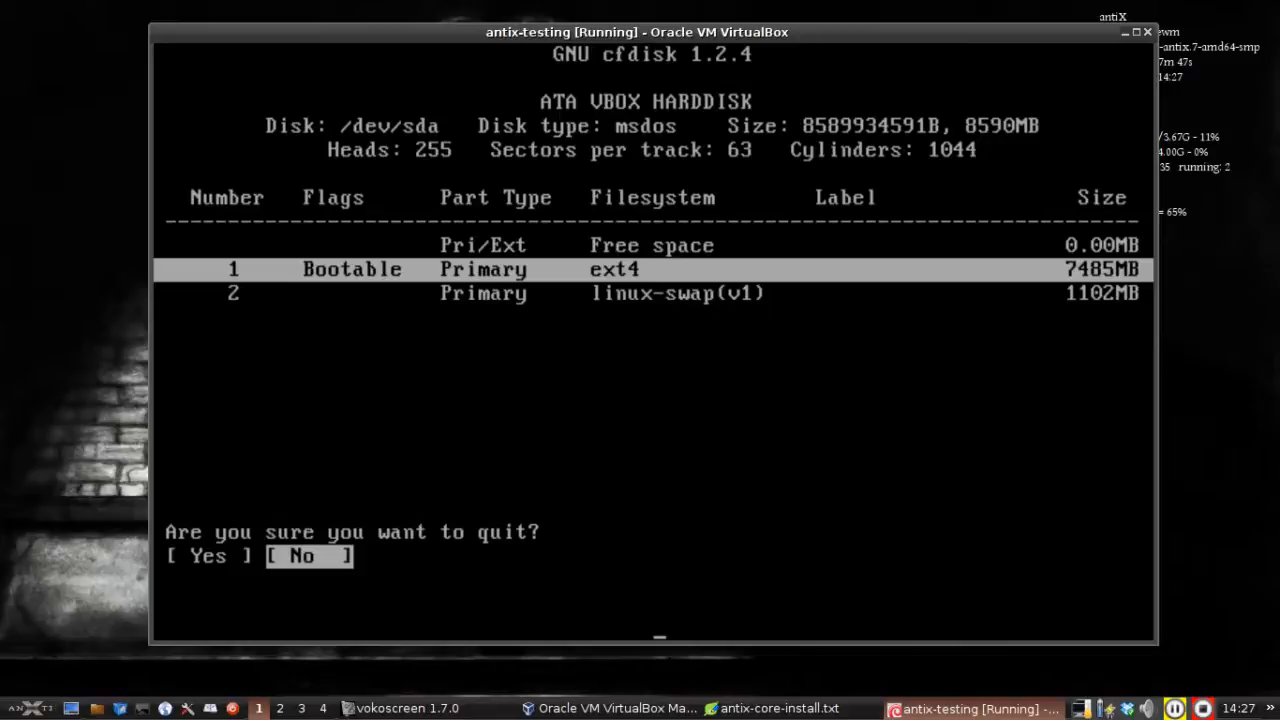
{"action": "key", "text": "Left"}
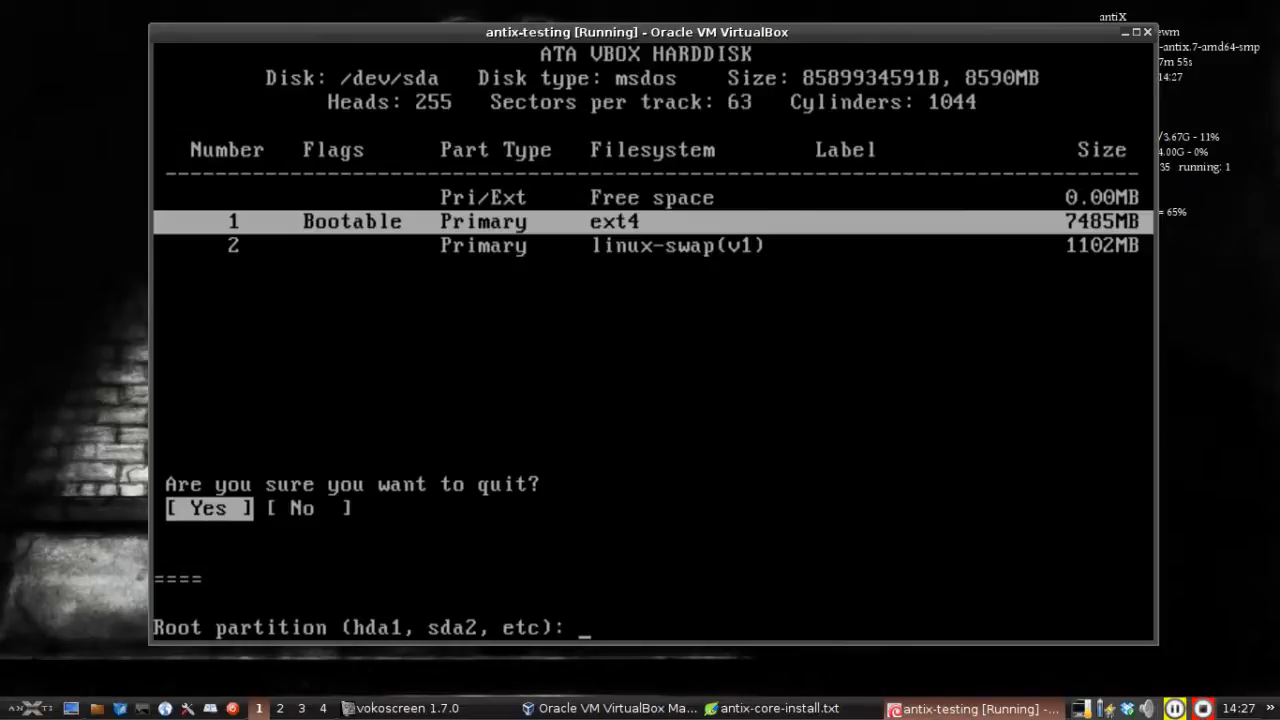
{"action": "mouse_move", "coordinate": [820, 8]}
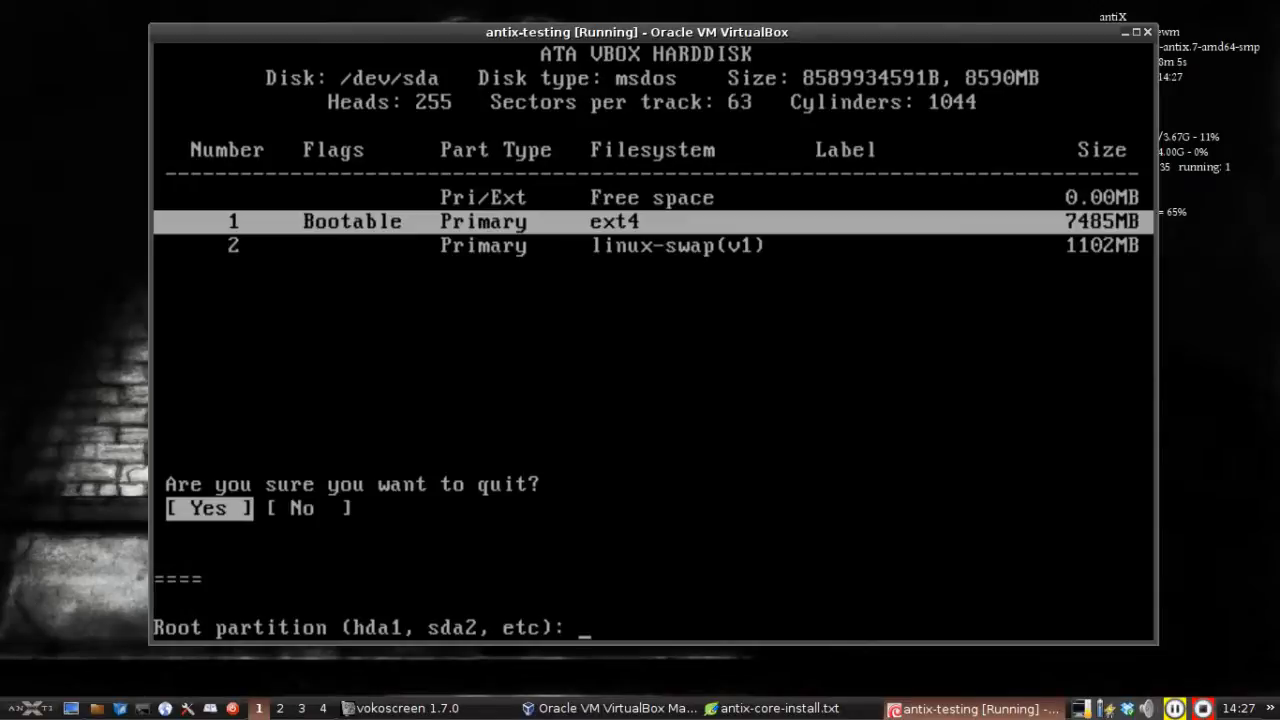
Step: Choose sda1 as root with ext4, decline a separate /home and start copying files
{"action": "type", "text": "sda"}
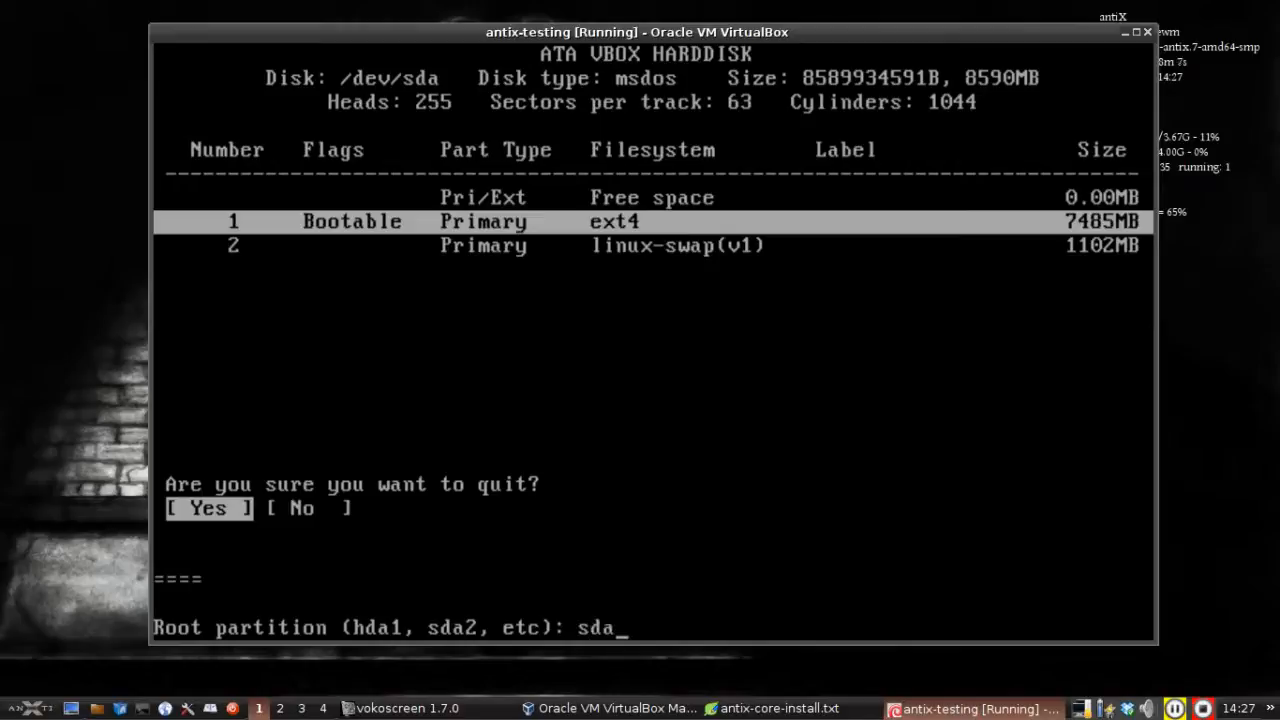
{"action": "type", "text": "1"}
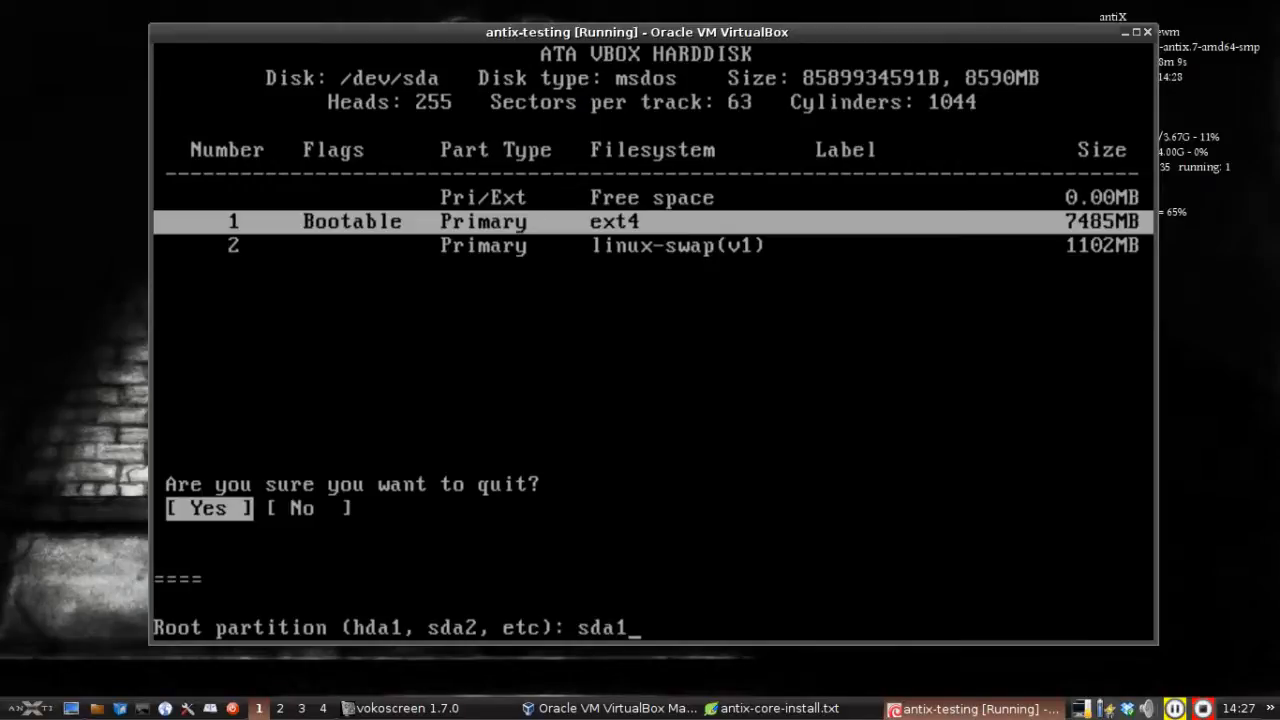
{"action": "key", "text": "Return"}
{"action": "type", "text": "3"}
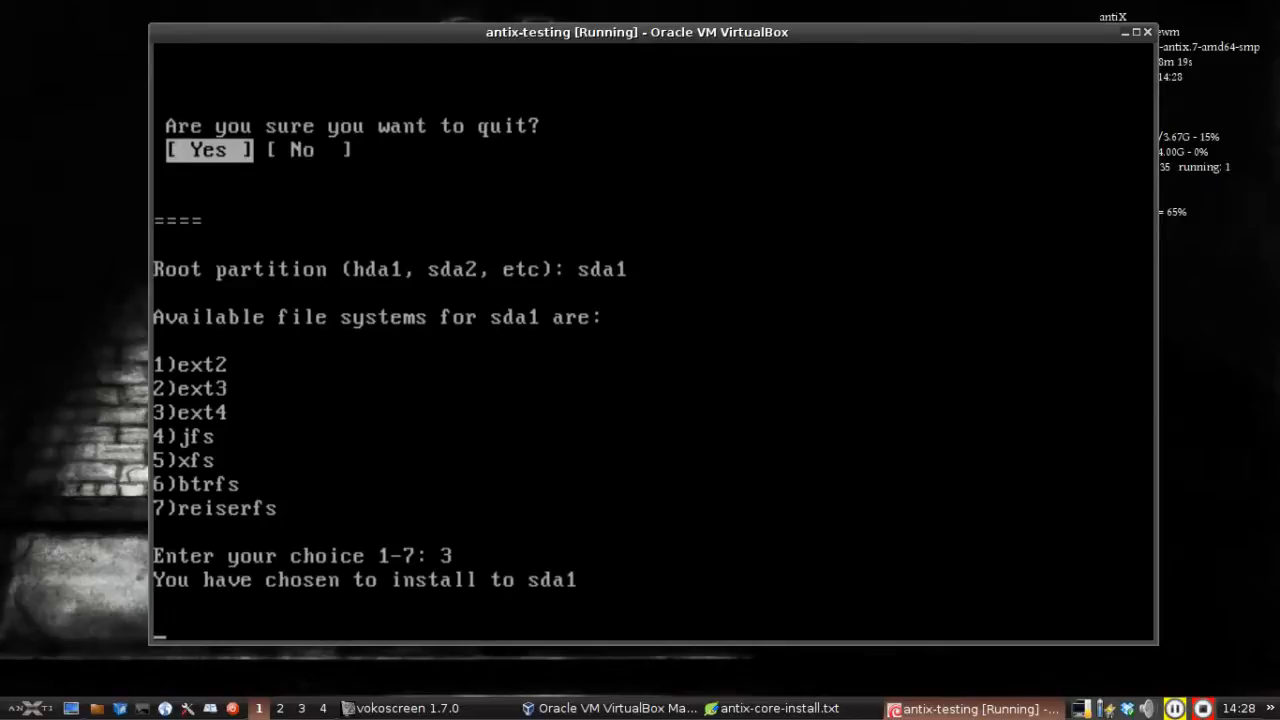
{"action": "key", "text": "Return"}
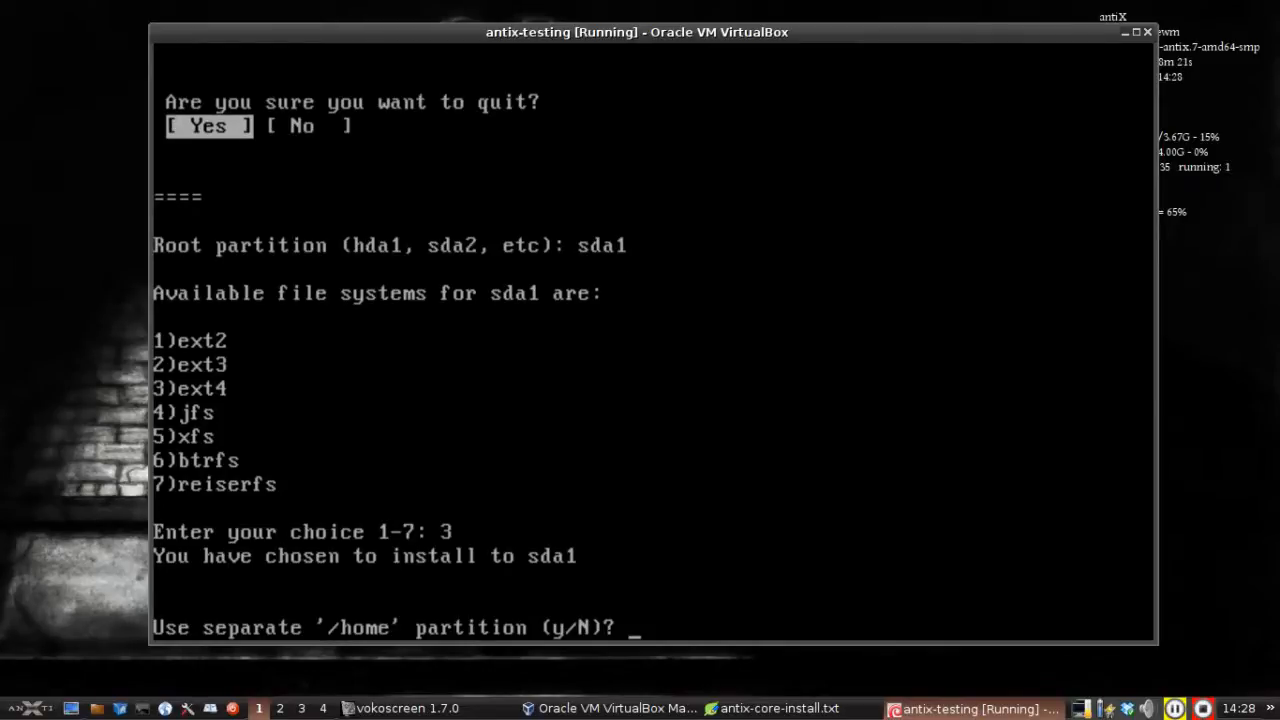
{"action": "type", "text": "n"}
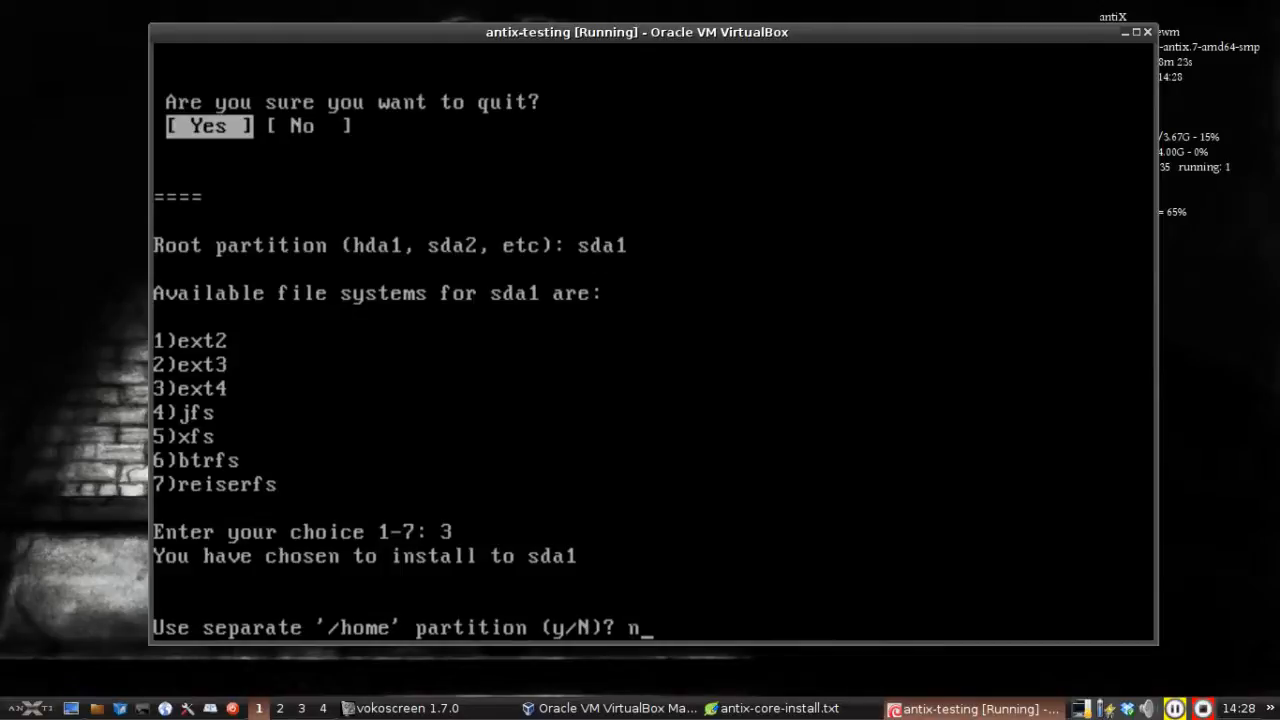
{"action": "key", "text": "Return"}
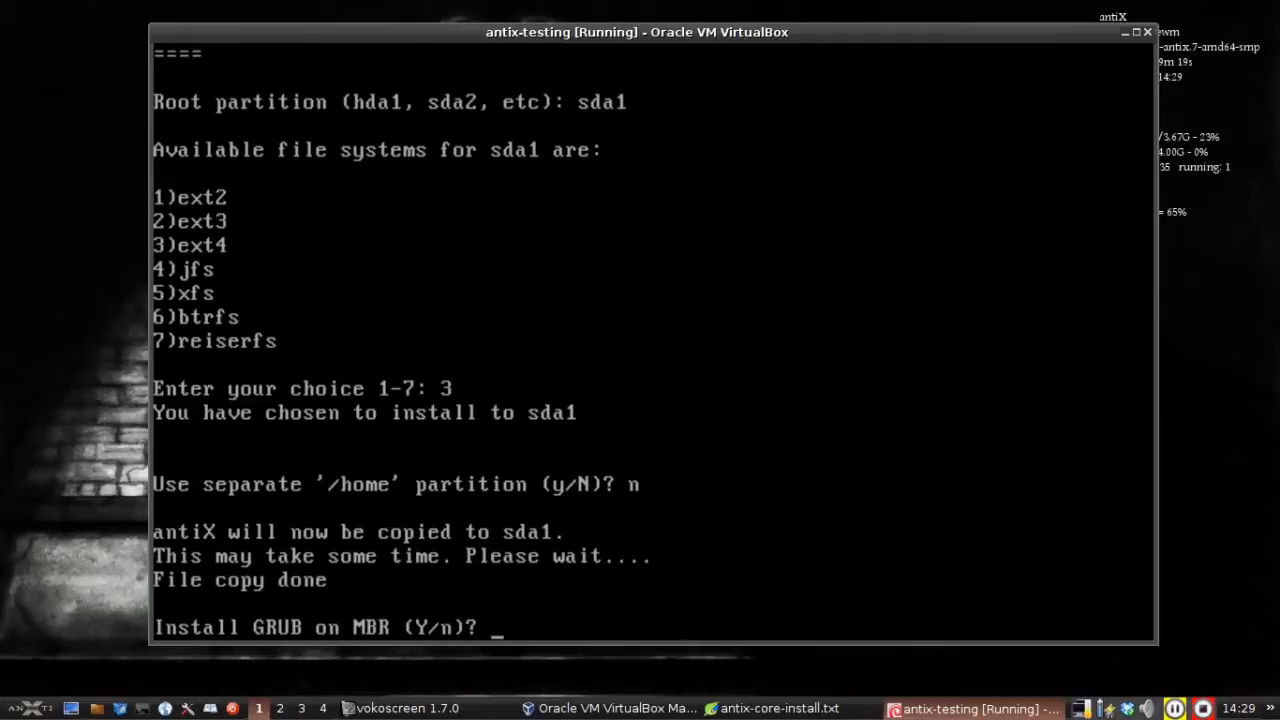
Step: Install GRUB on the MBR, keep the default computer name and answer no to remaster
{"action": "type", "text": "y"}
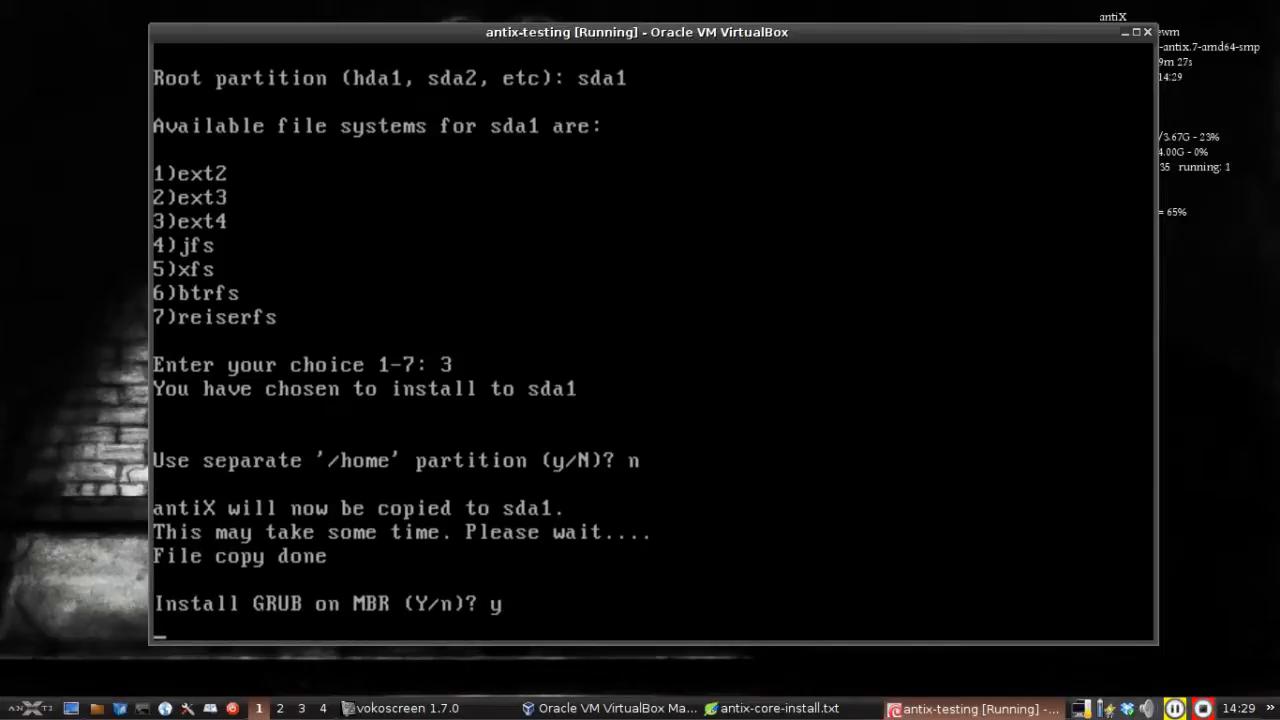
{"action": "key", "text": "Return"}
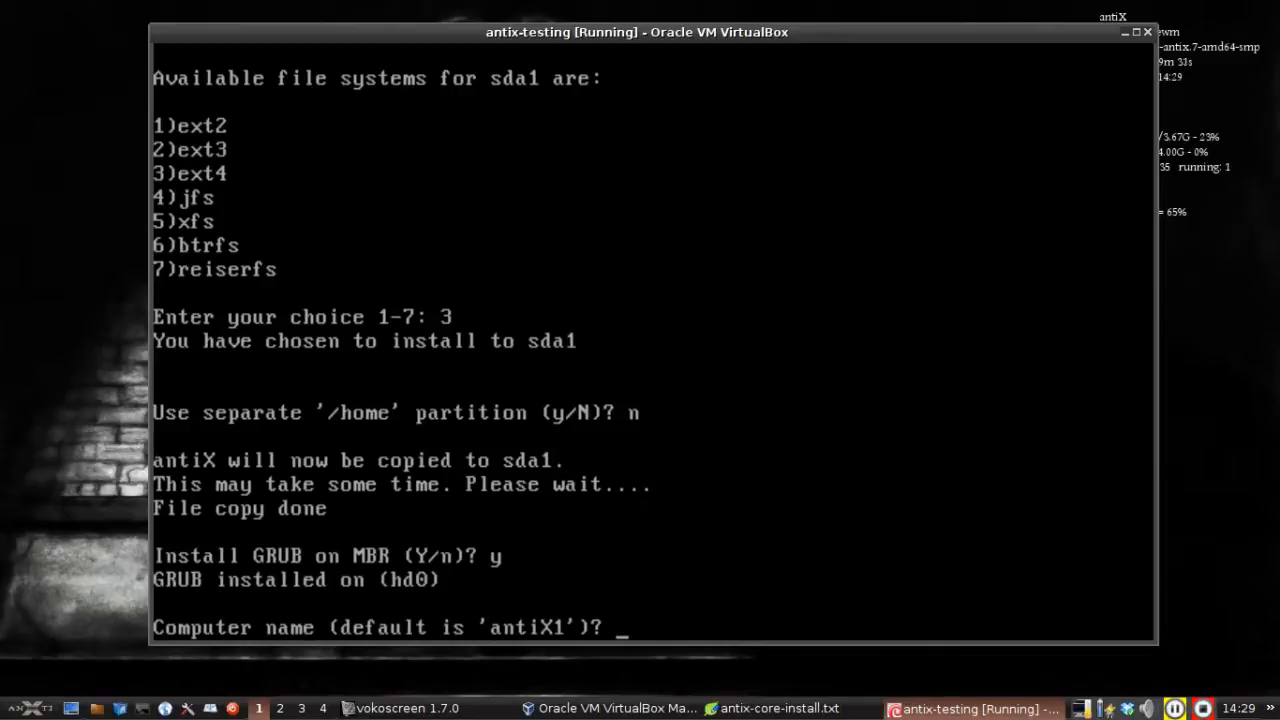
{"action": "key", "text": "Return"}
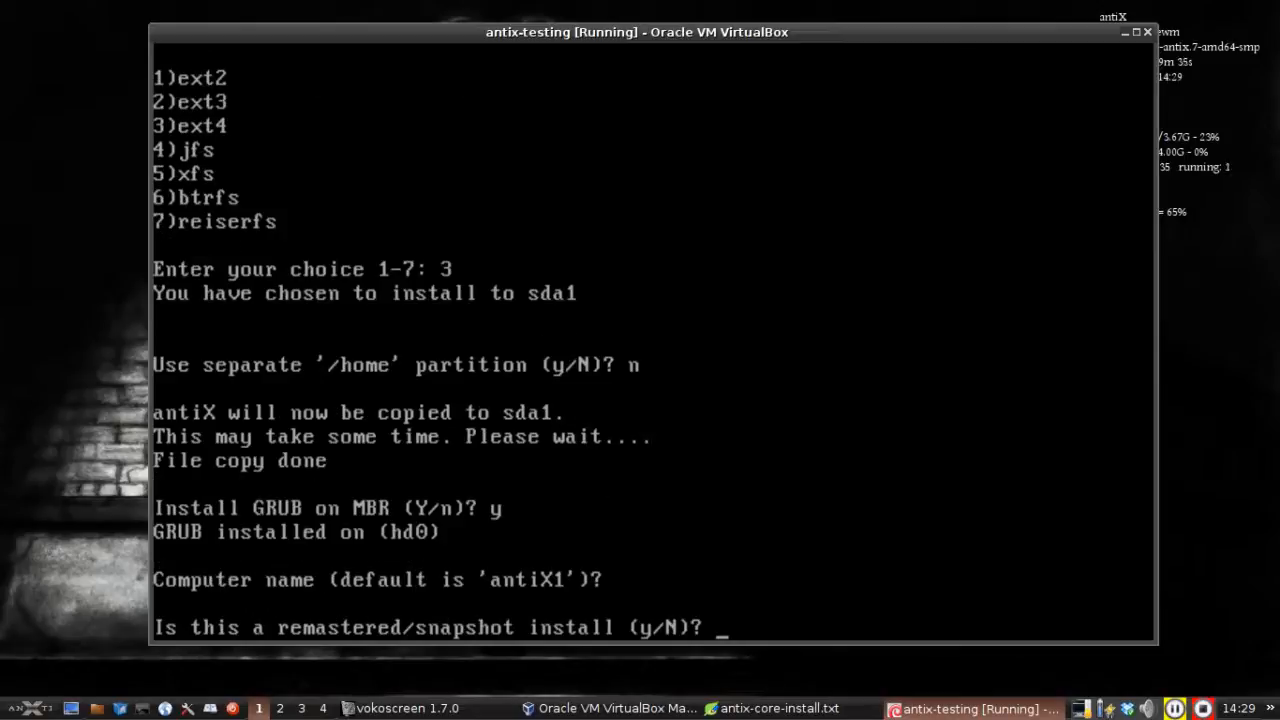
{"action": "type", "text": "n"}
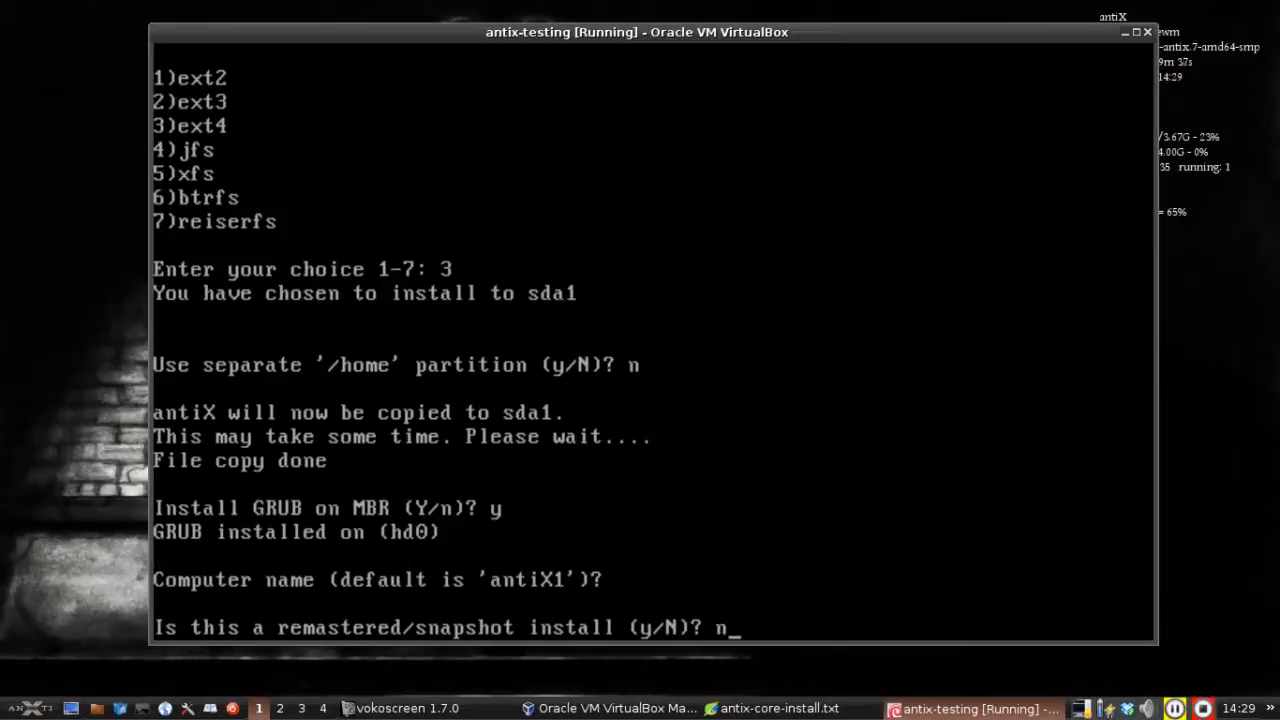
{"action": "key", "text": "Return"}
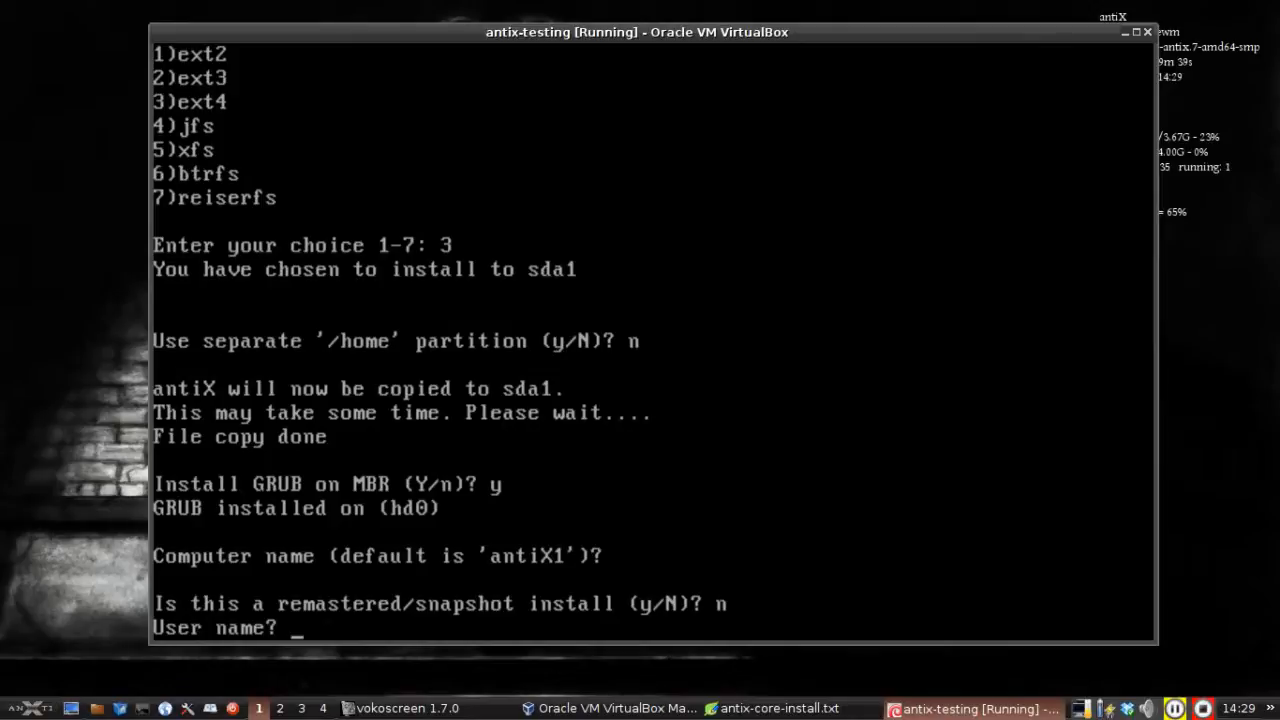
Step: Create user dolphin with its and root's passwords, then enter the reboot command
{"action": "type", "text": "dolphin"}
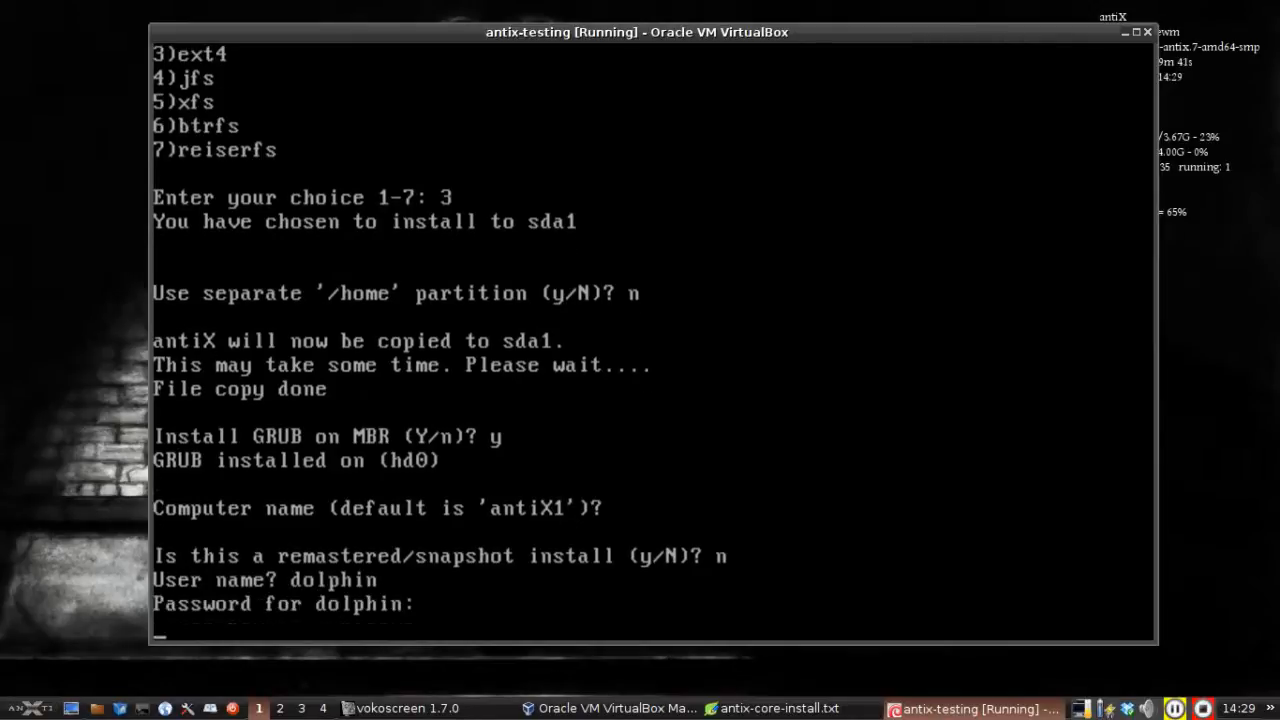
{"action": "key", "text": "Return"}
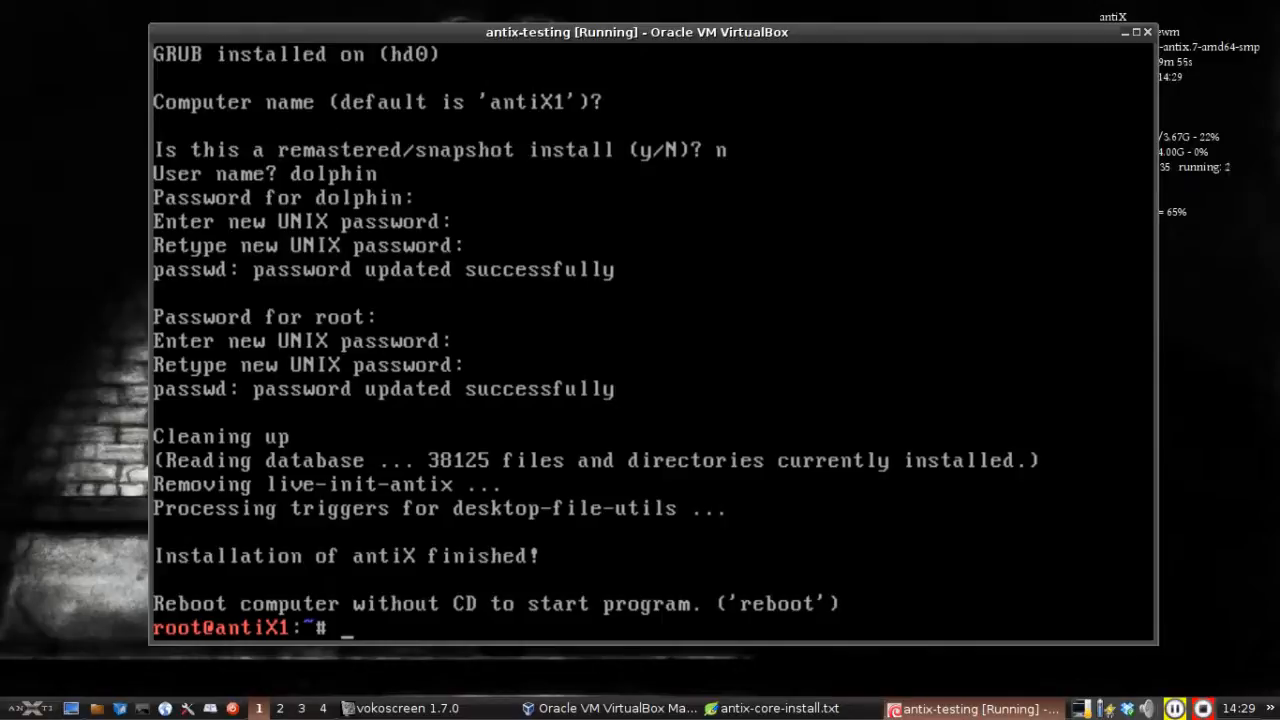
{"action": "type", "text": "reboot"}
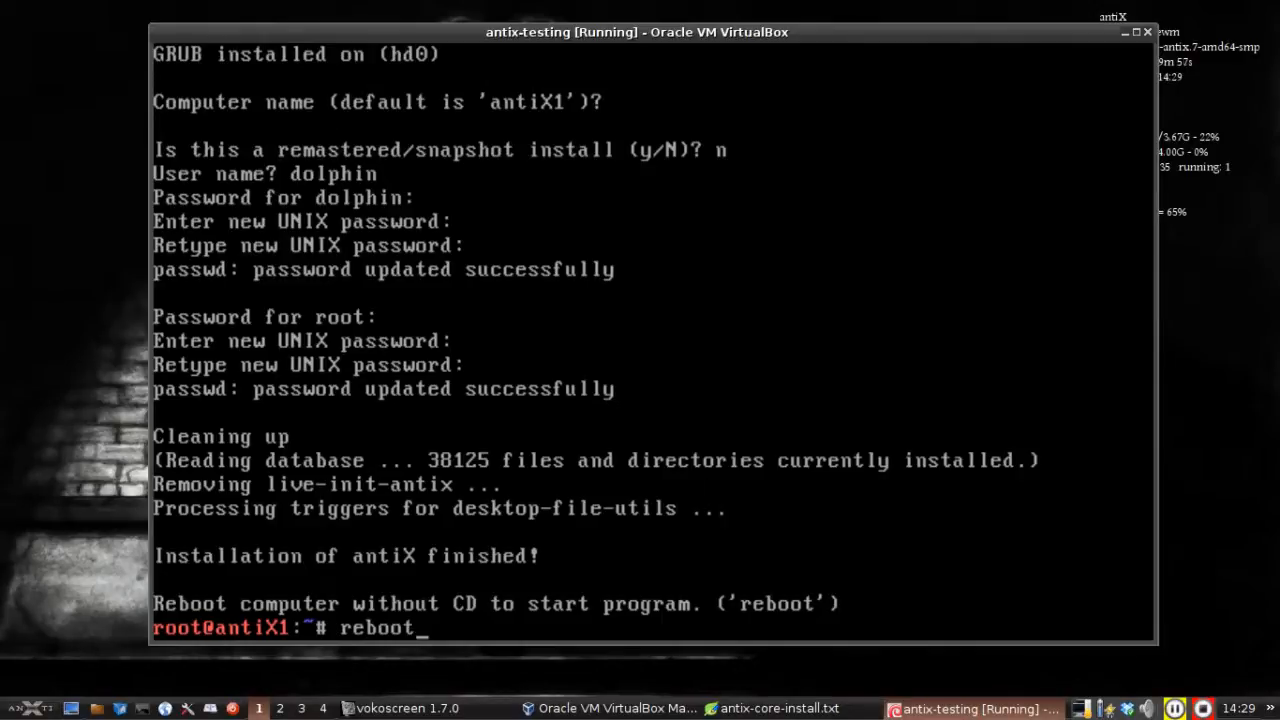
Step: Reboot the VM and boot the installed antiX from the boot menu, logging in as dolphin
{"action": "key", "text": "Return"}
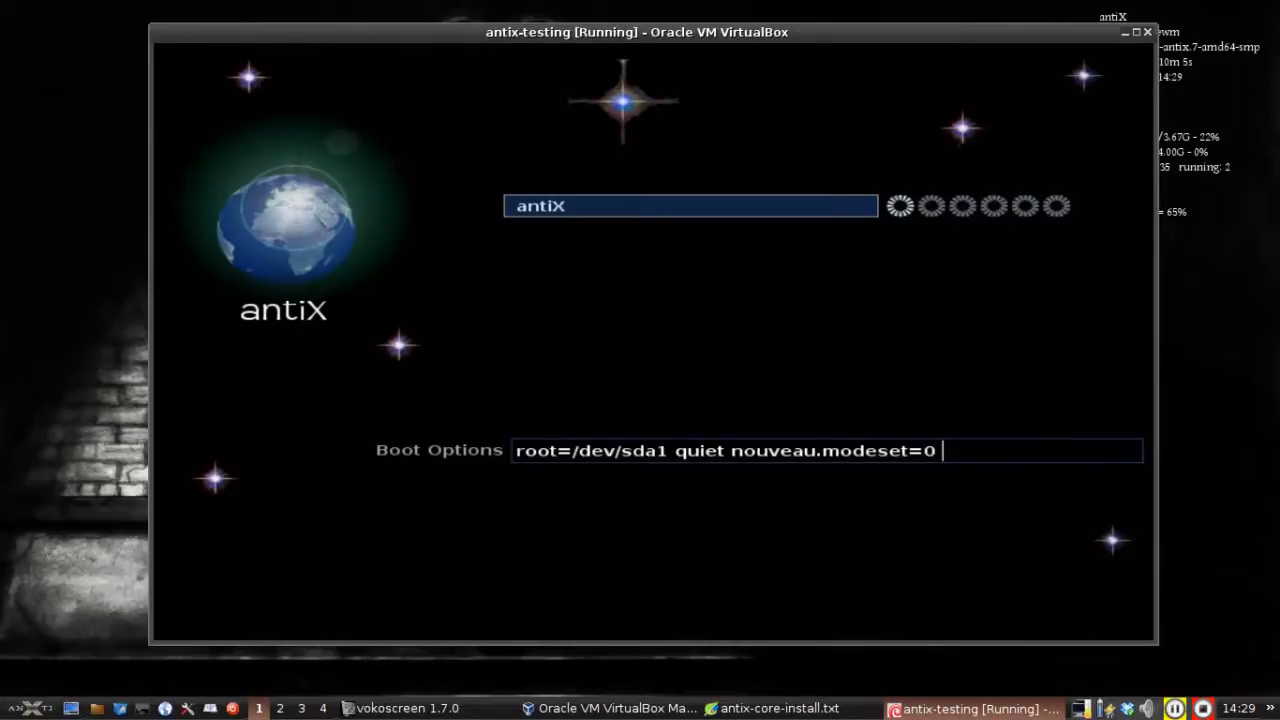
{"action": "key", "text": "Return"}
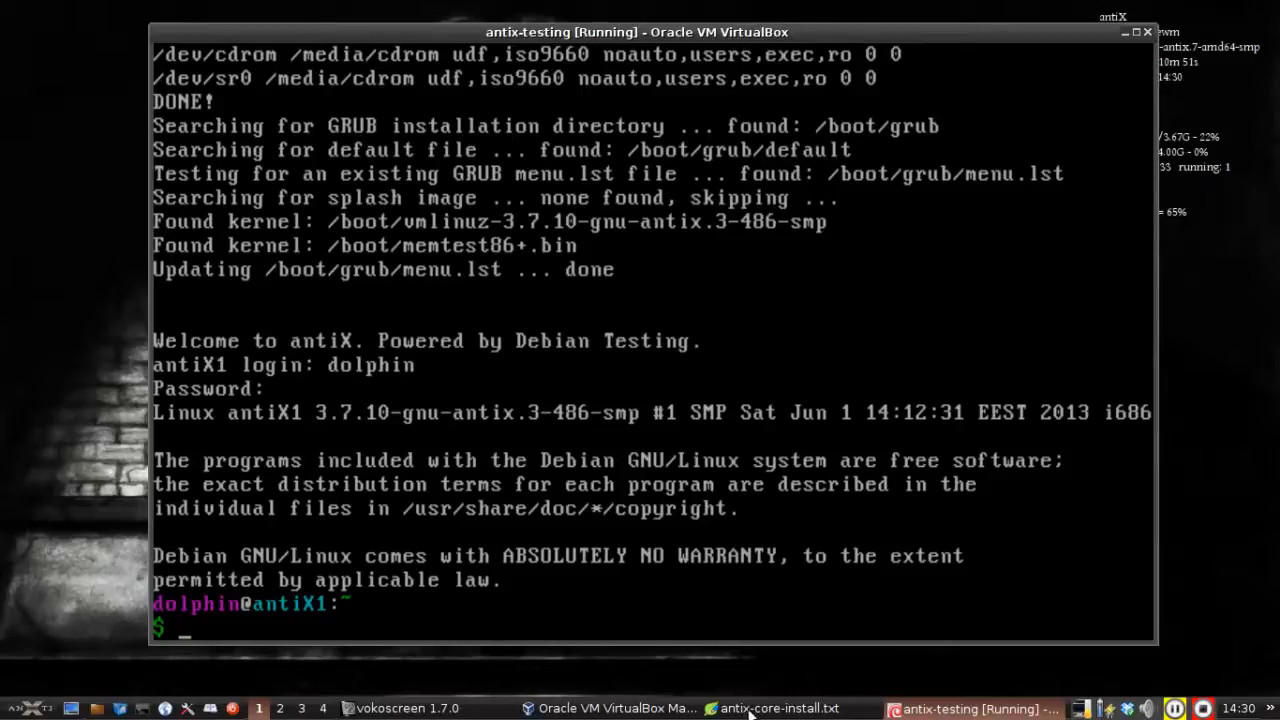
{"action": "left_click", "coordinate": [778, 708]}
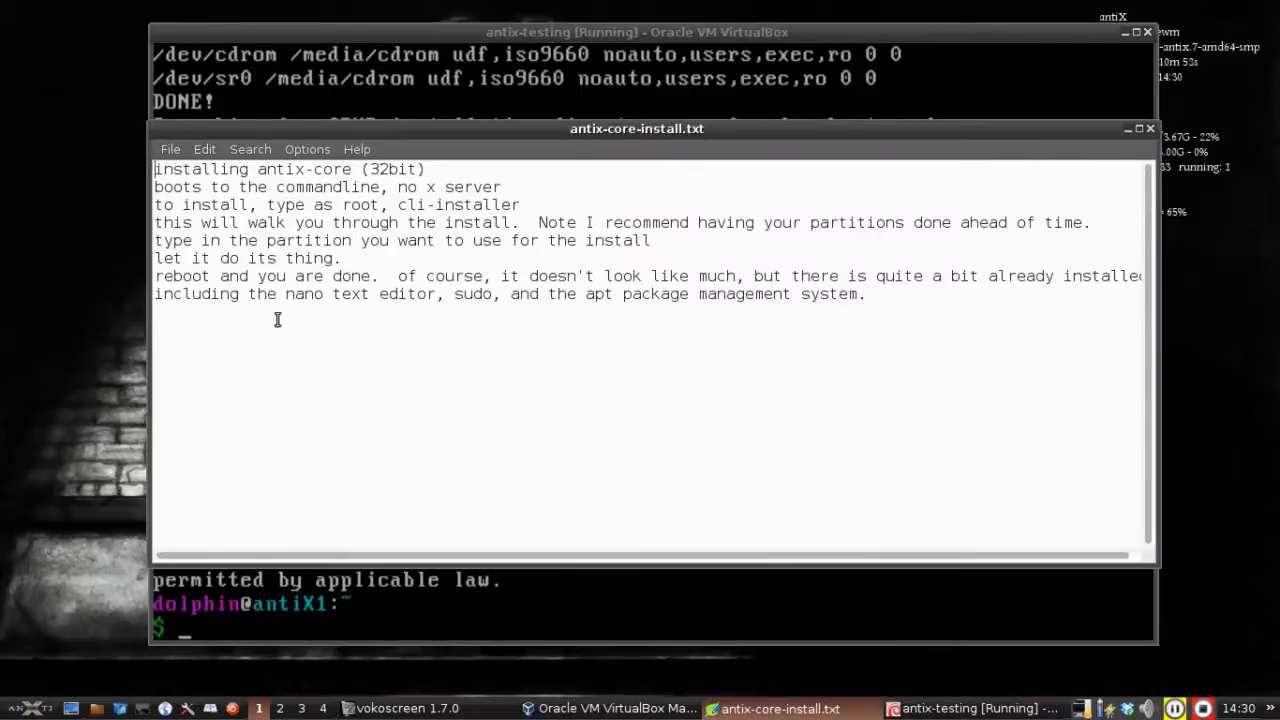
{"action": "mouse_move", "coordinate": [460, 304]}
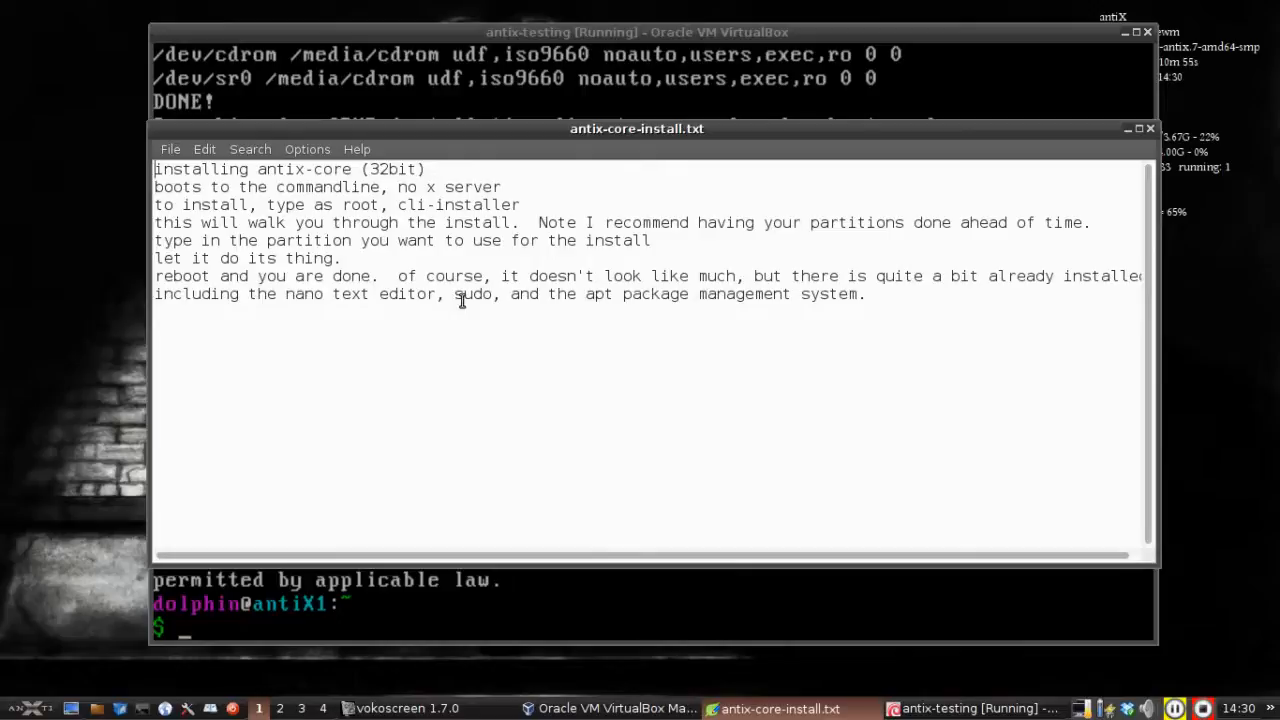
{"action": "mouse_move", "coordinate": [778, 296]}
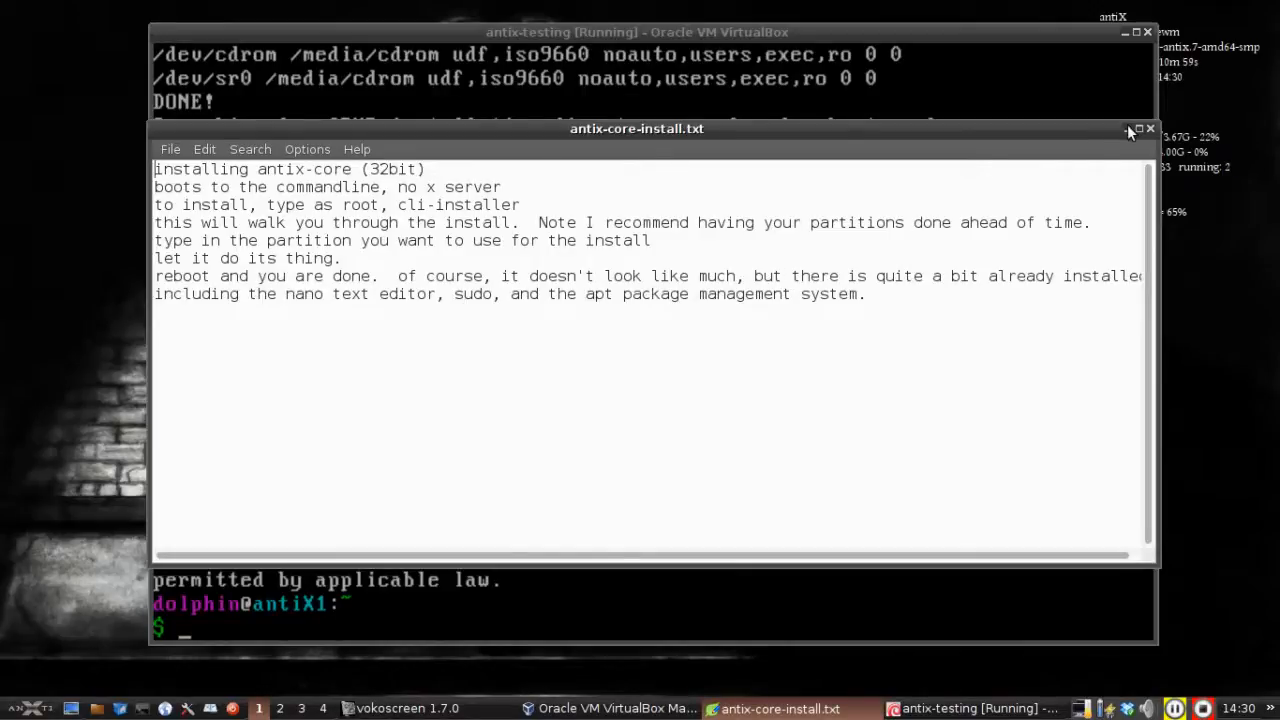
{"action": "left_click", "coordinate": [1148, 128]}
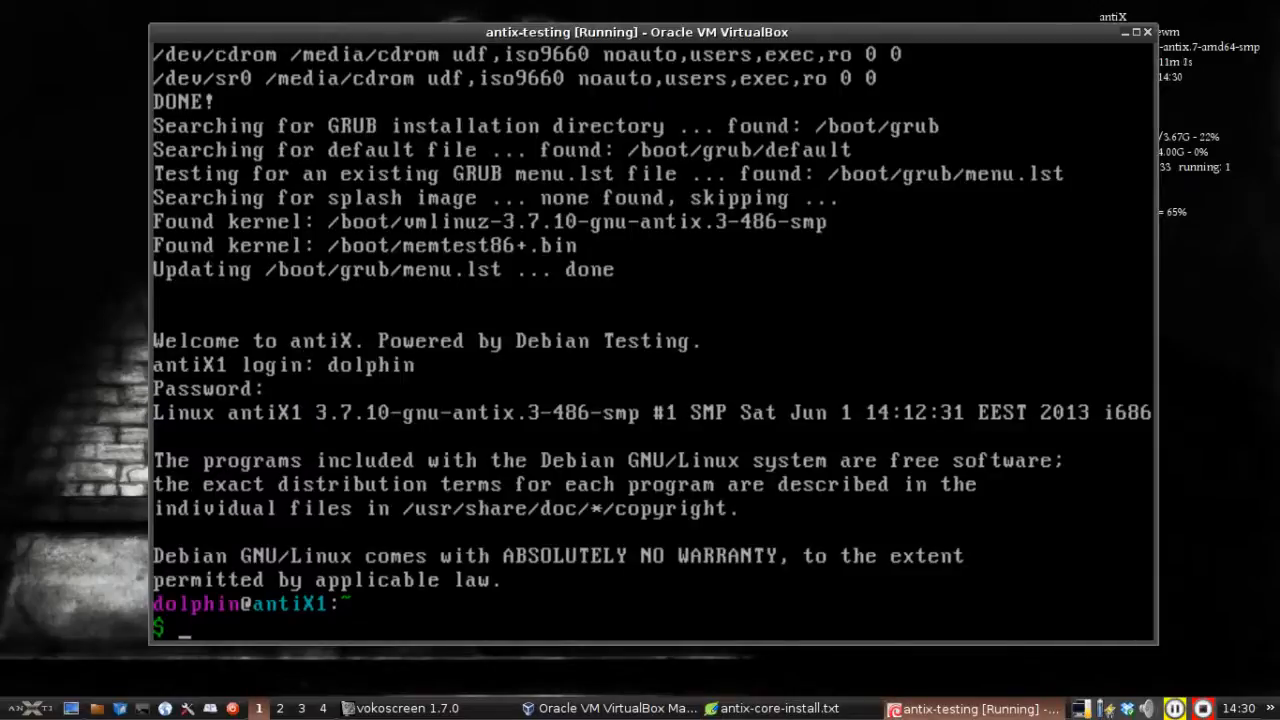